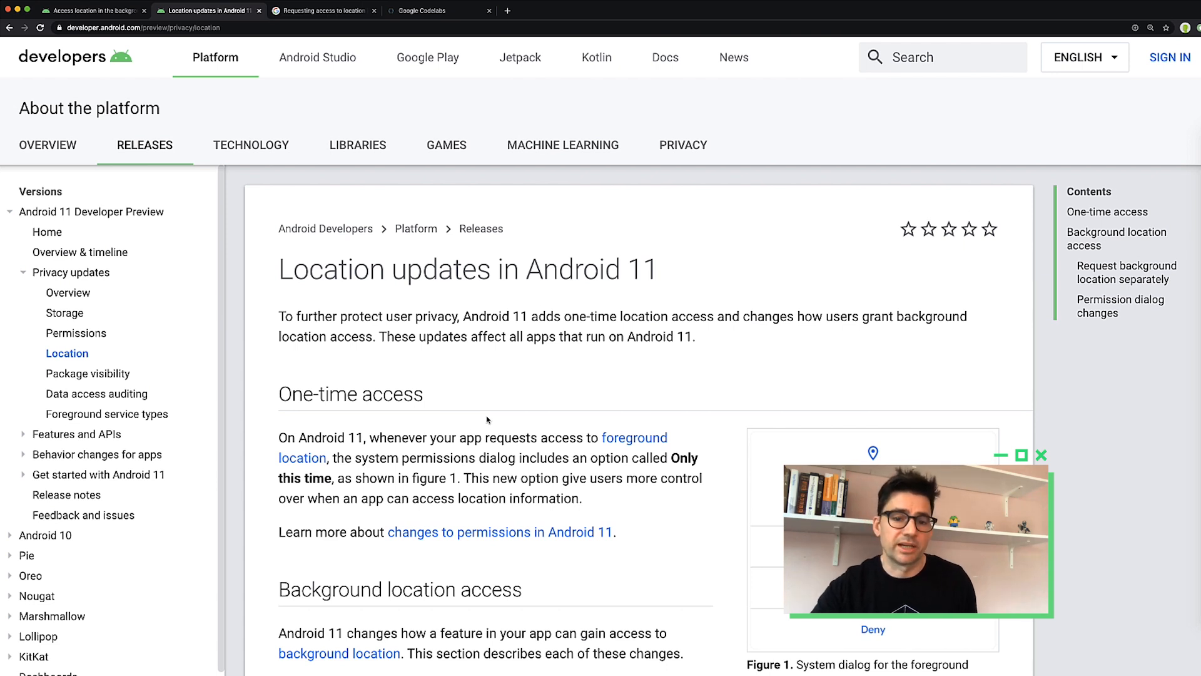
- Switch to the 'Access location in the background' guide and scroll through its access checklist
scroll(down, 3)
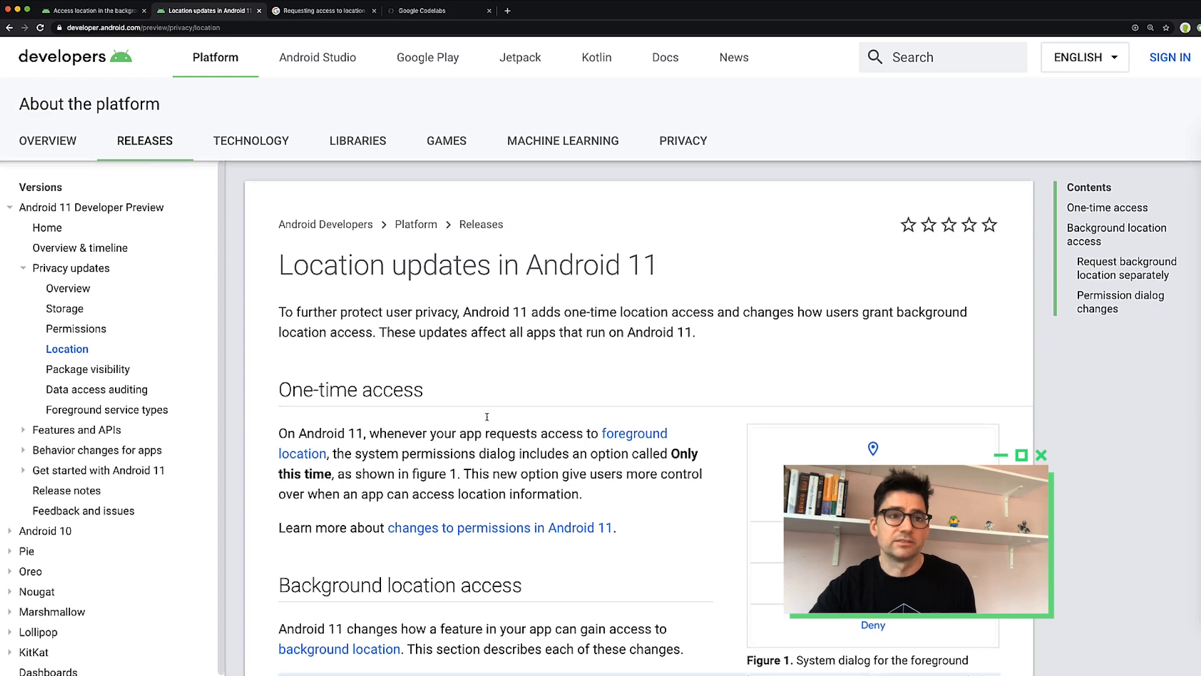
scroll(down, 3)
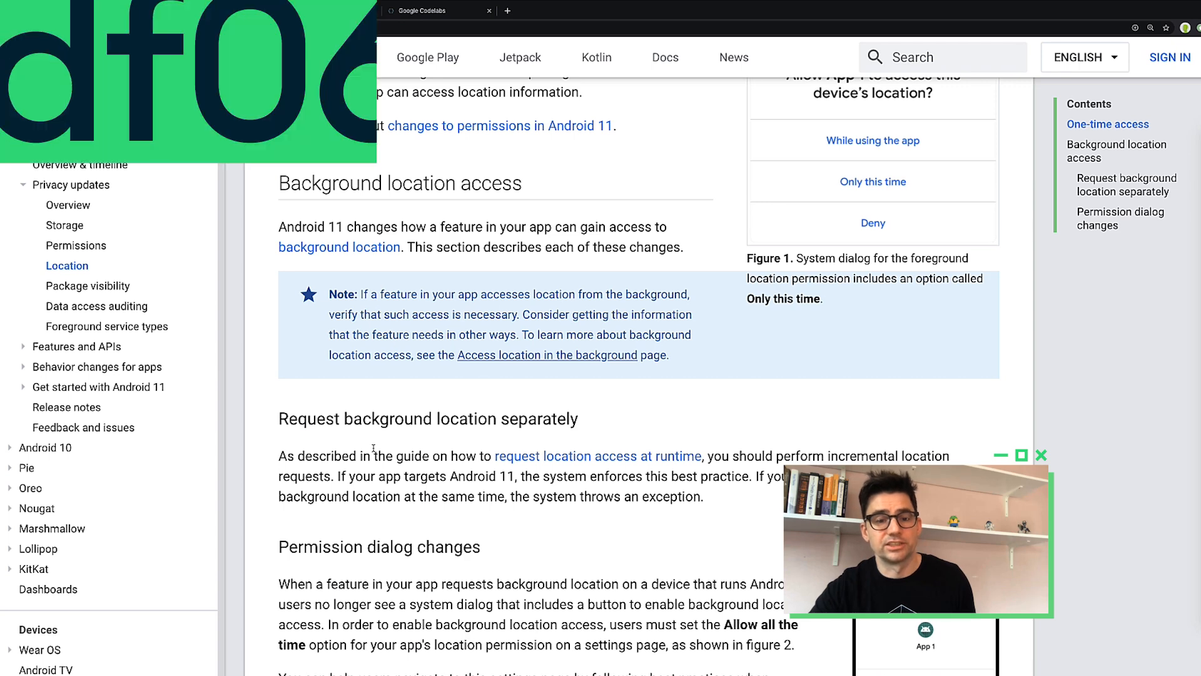
click(546, 355)
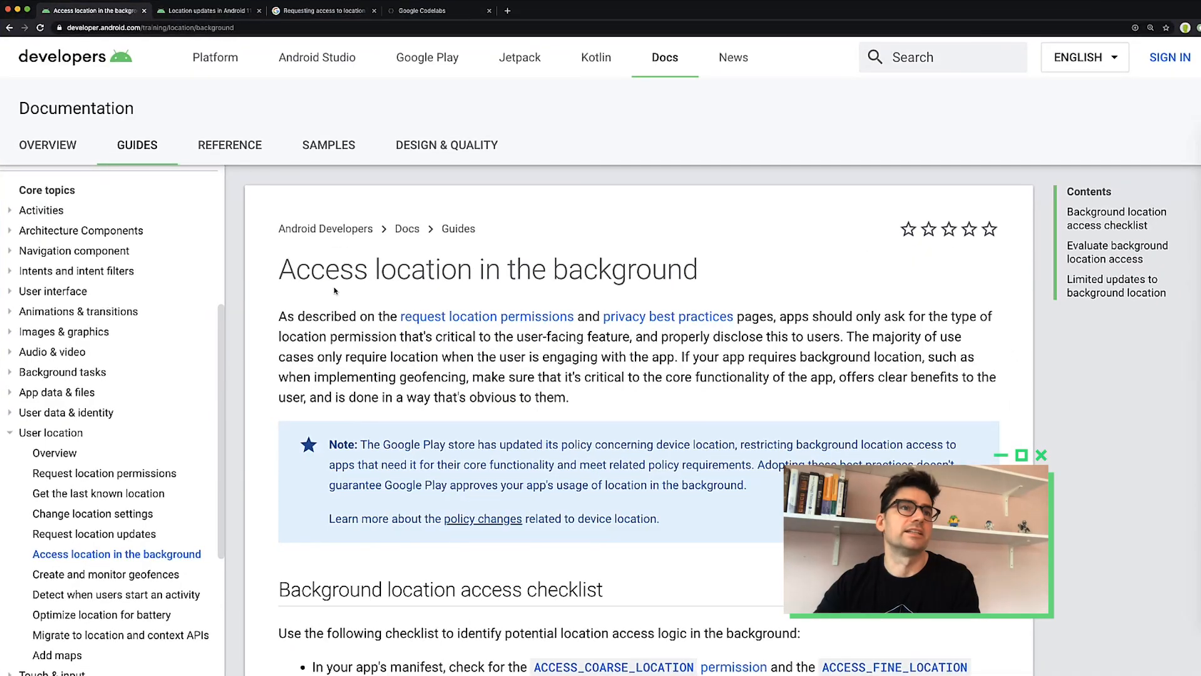
scroll(down, 3)
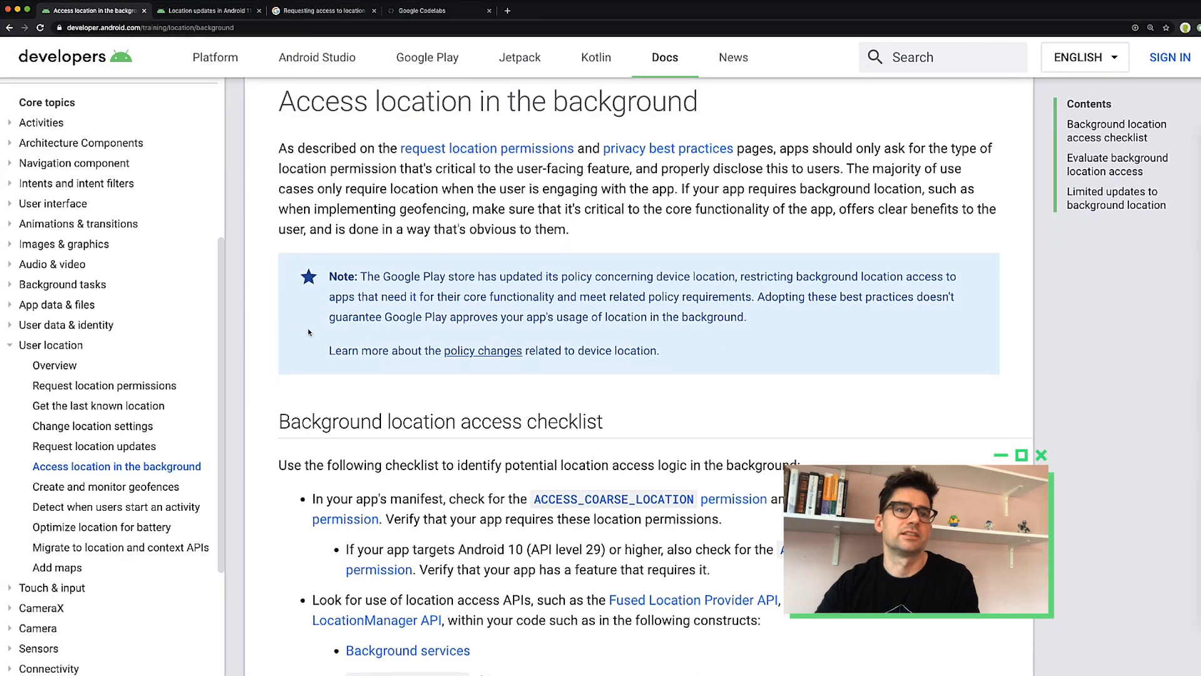
scroll(down, 3)
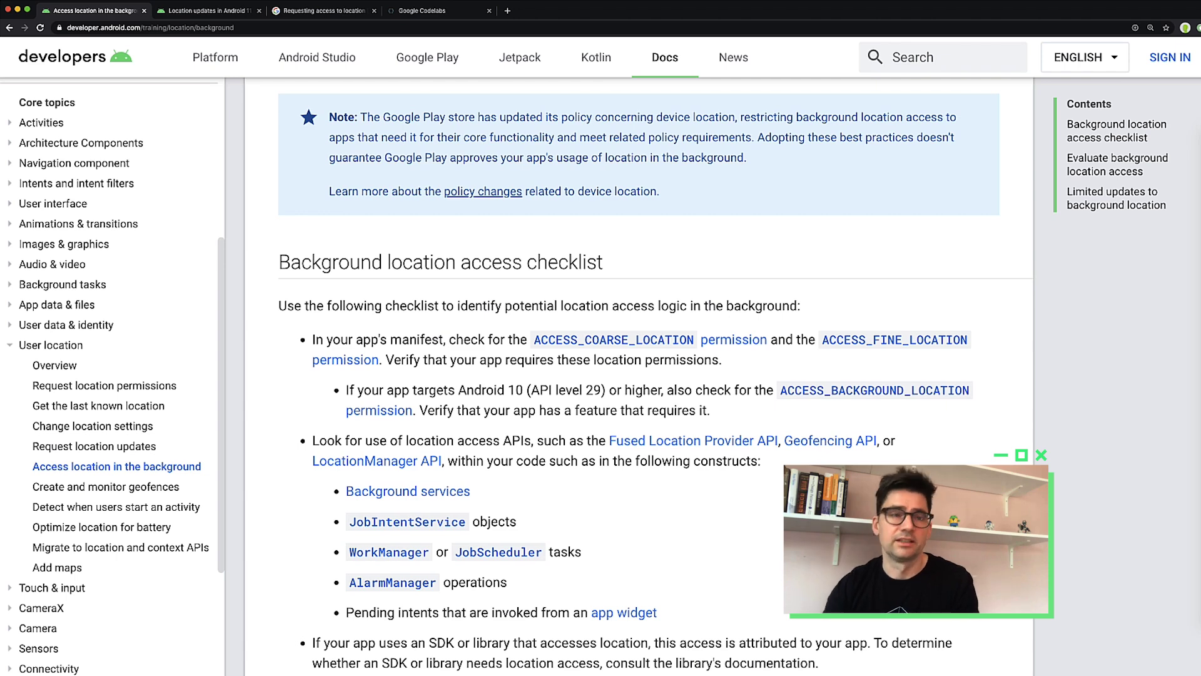
mouse_move(613, 520)
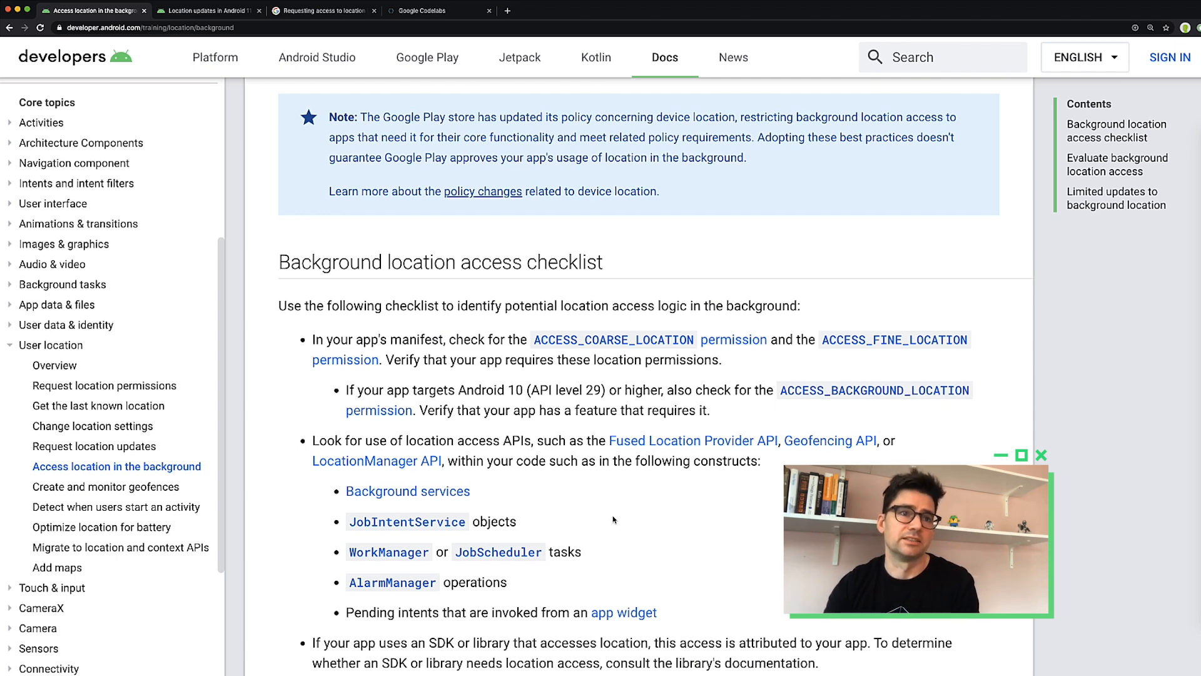
scroll(down, 3)
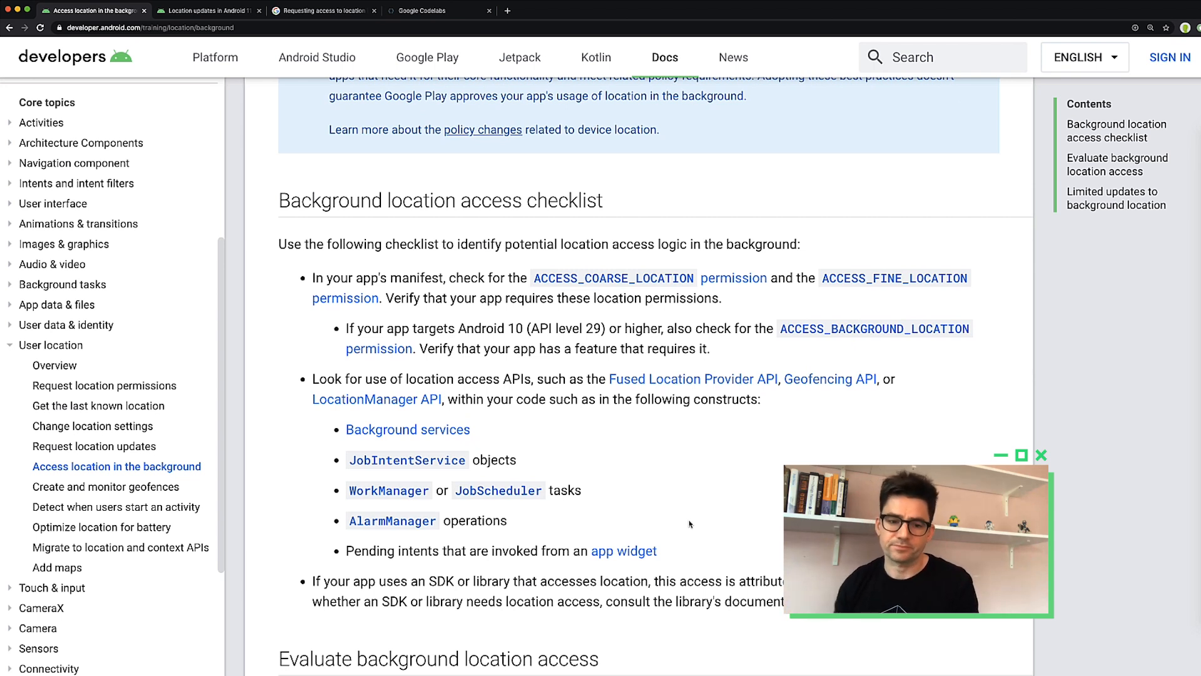
scroll(down, 3)
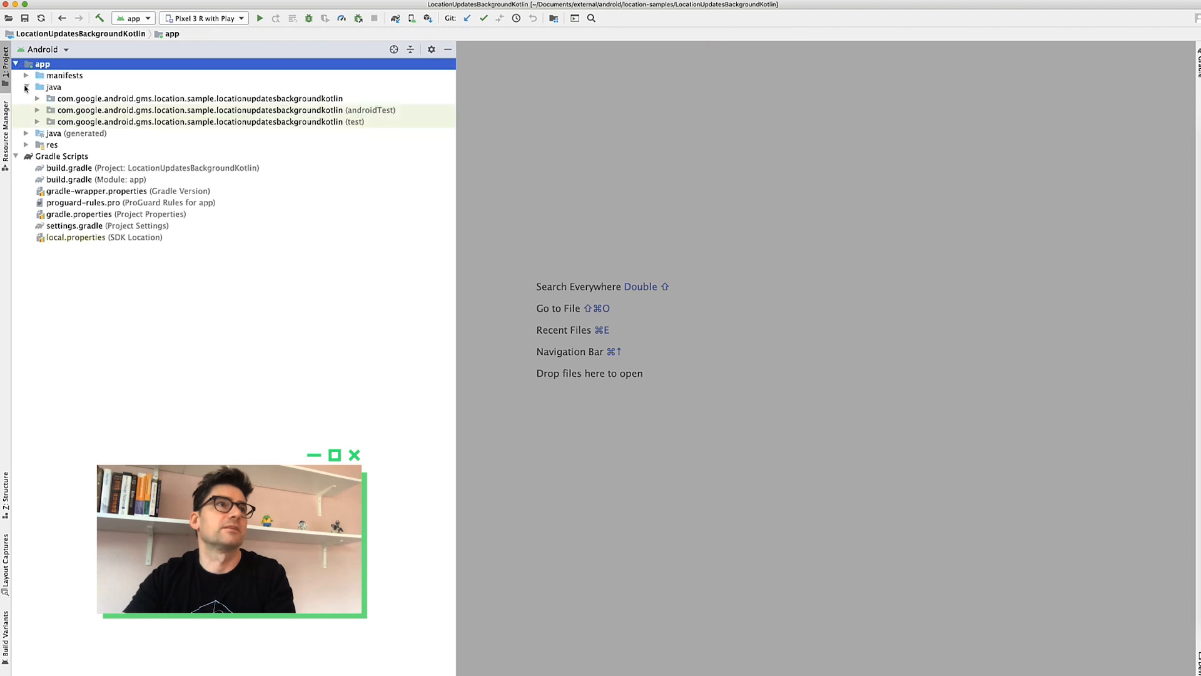
- Search 'Fuse' to open fusedLocationClient, then select stopLocationUpdates to trace into LocationRepository.kt
click(39, 97)
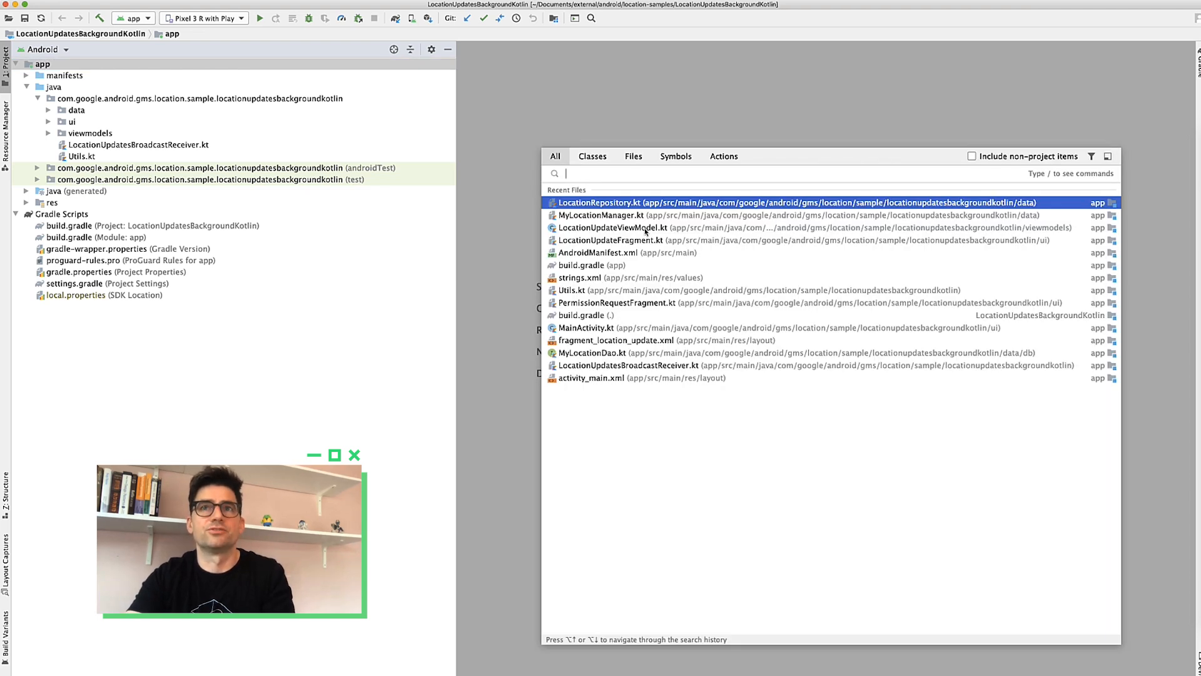
text(Fuse)
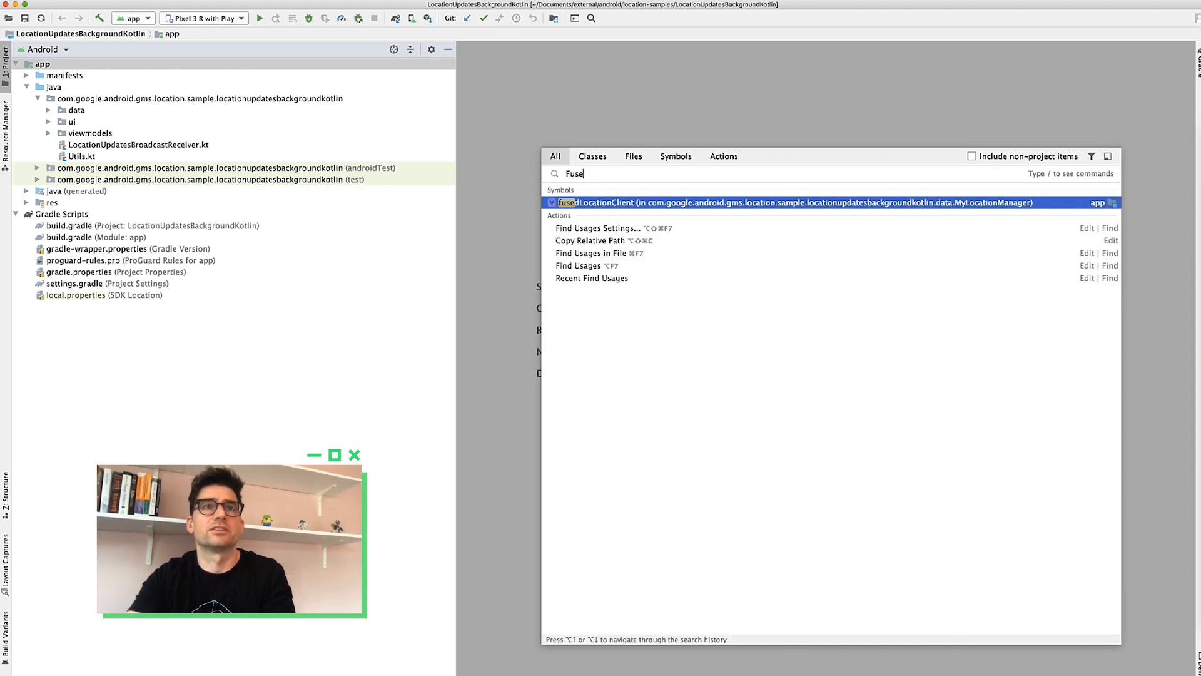
click(754, 202)
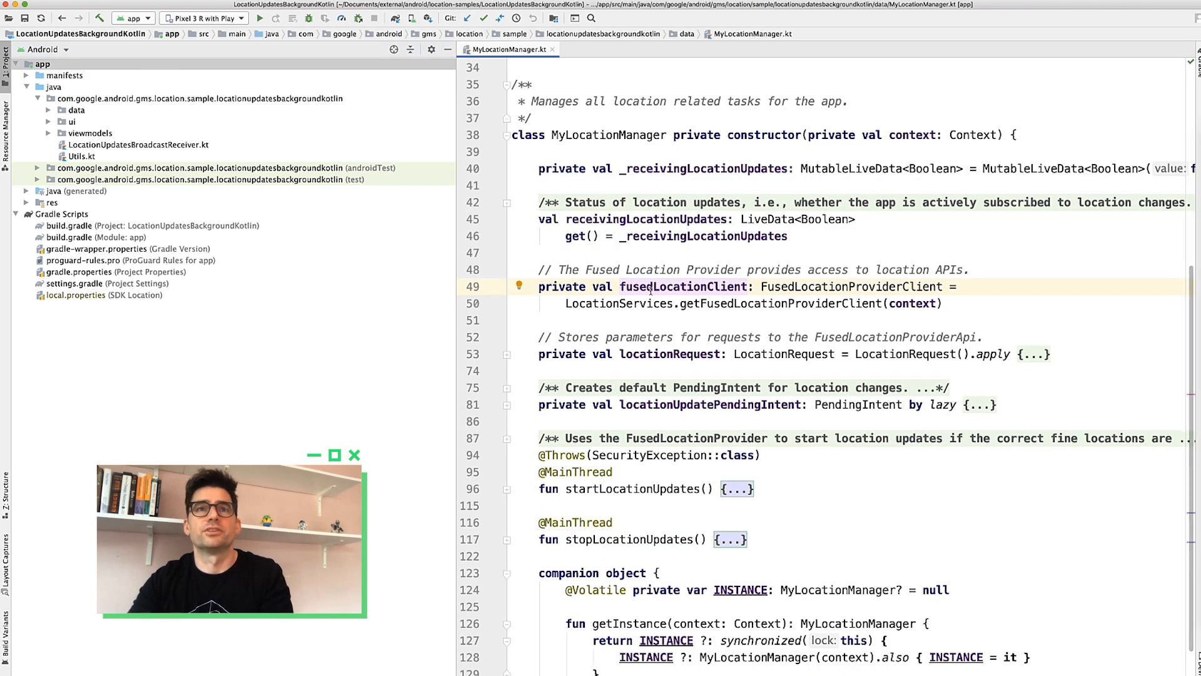
click(619, 286)
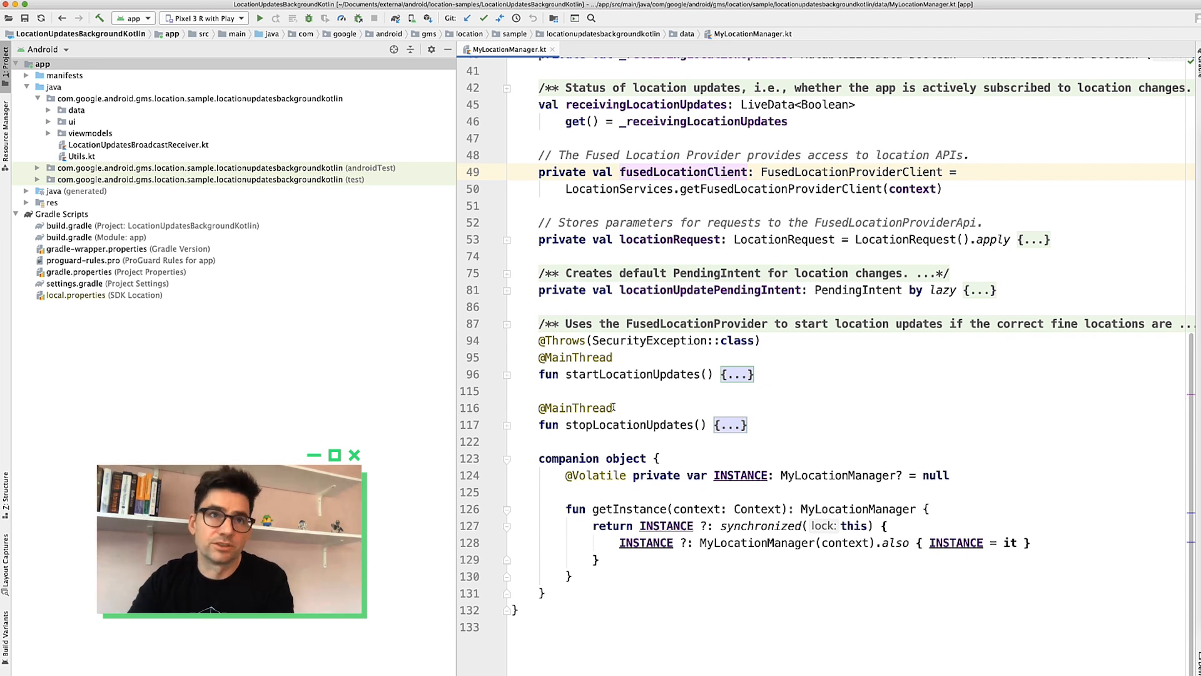
mouse_move(655, 424)
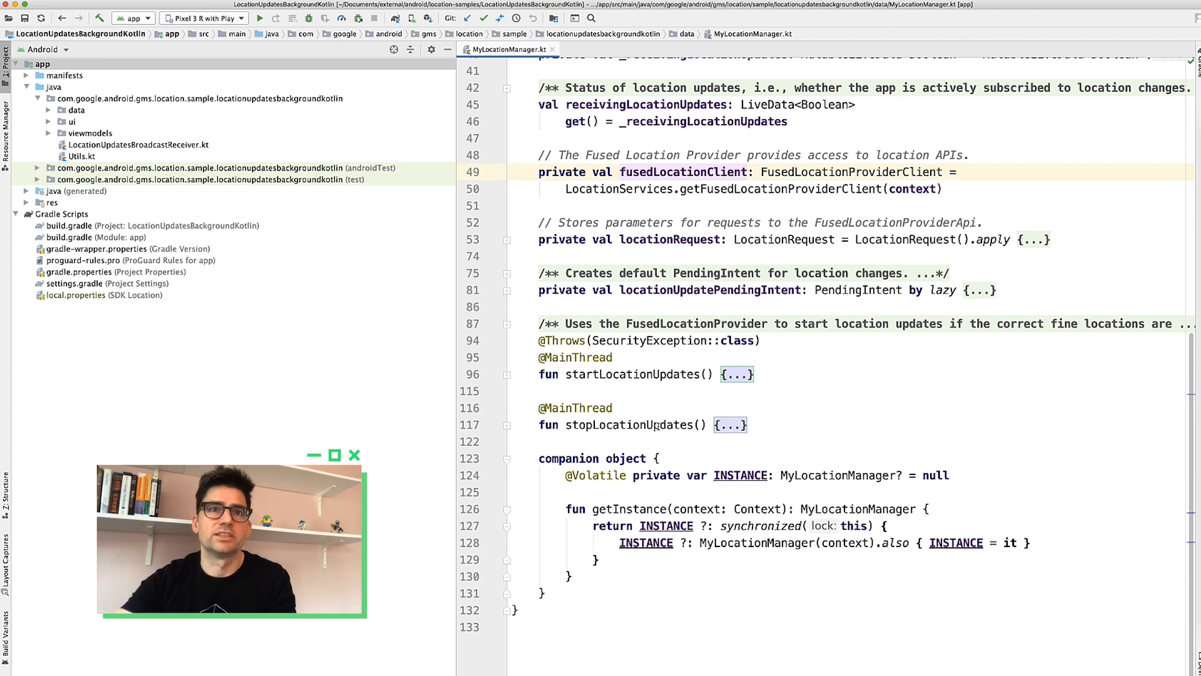
double_click(628, 425)
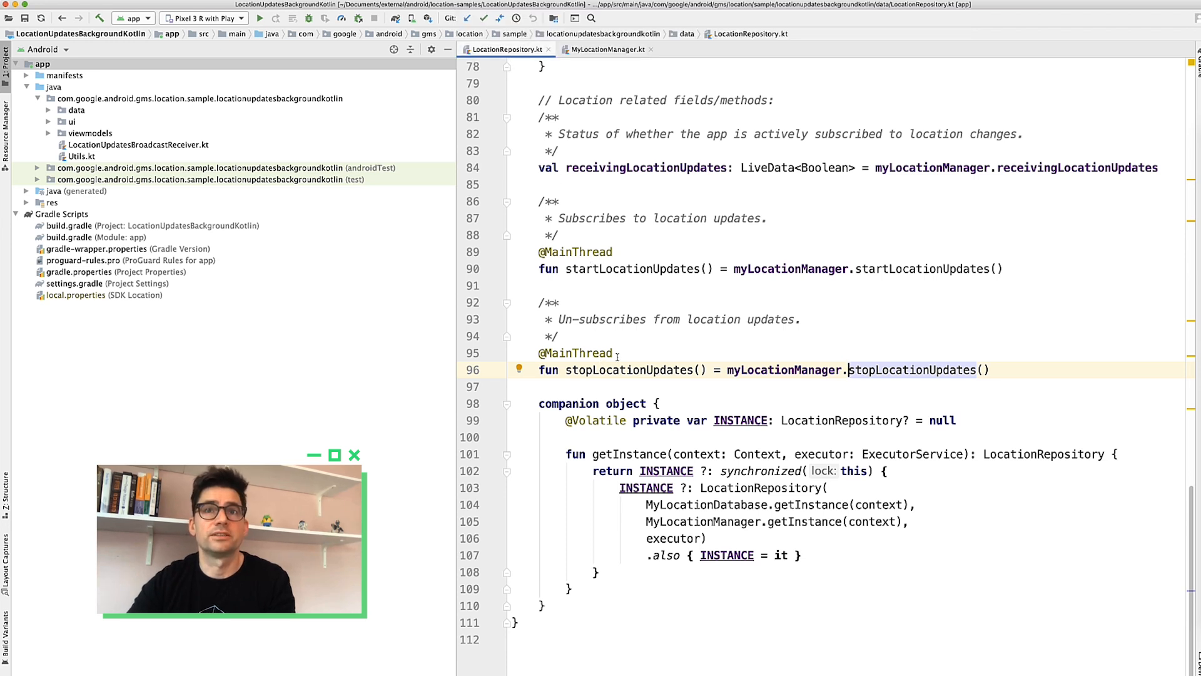
- Follow the repository's stopLocationUpdates through LocationUpdateViewModel to its call in LocationUpdateFragment
double_click(628, 369)
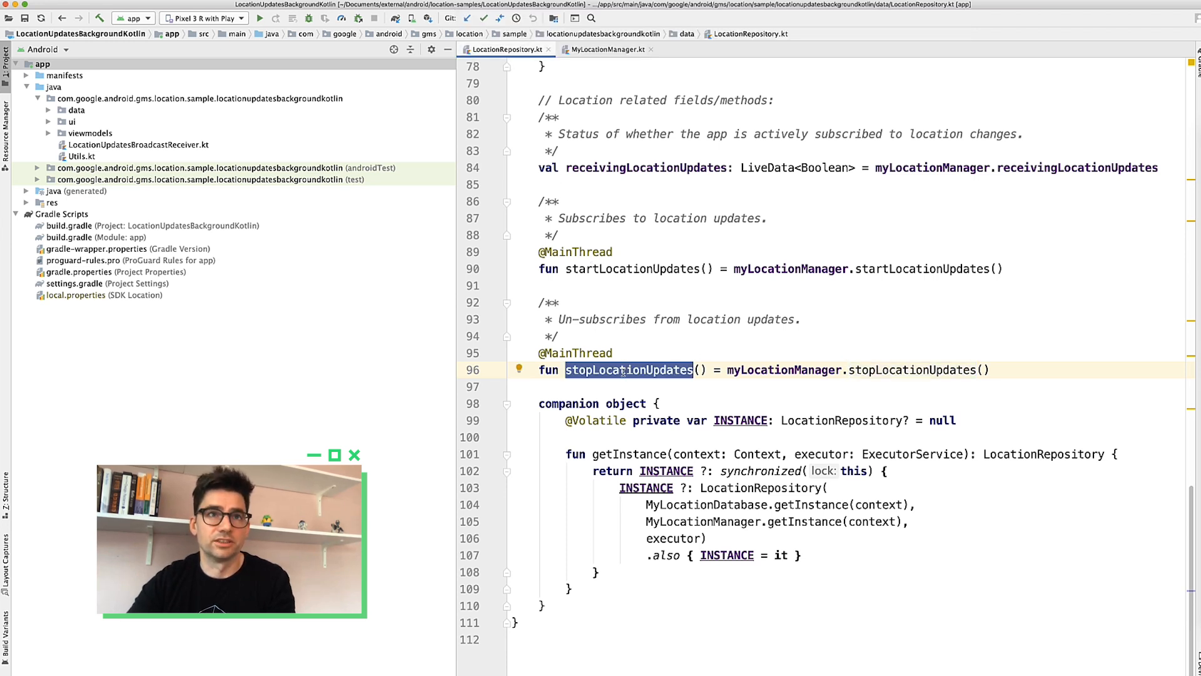
click(719, 49)
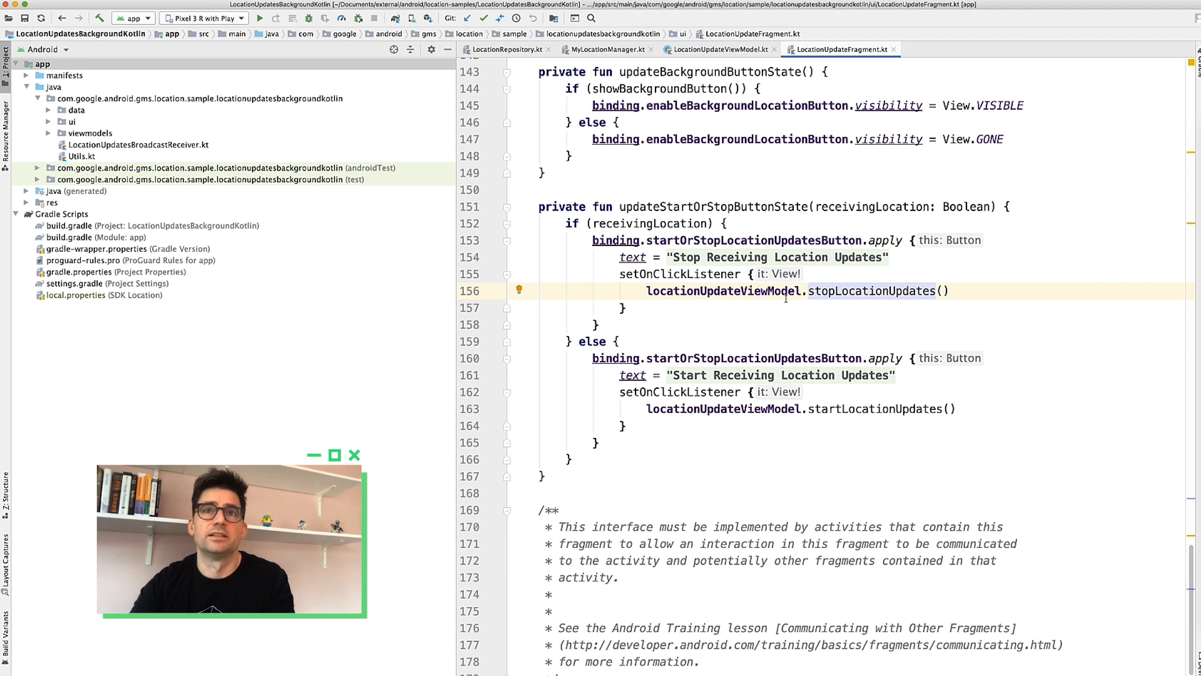
- Highlight the stopLocationUpdates call in LocationUpdateFragment.kt before returning to the checklist
double_click(871, 291)
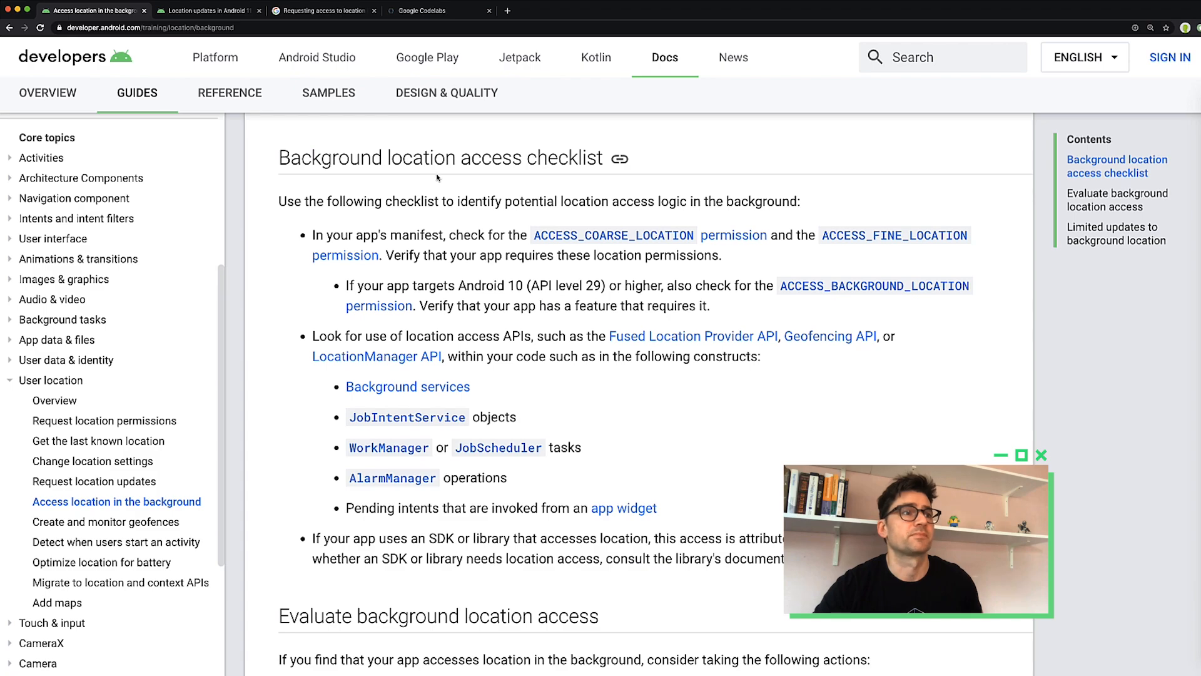
- Scroll the background location page to 'Evaluate background location access'
scroll(up, 3)
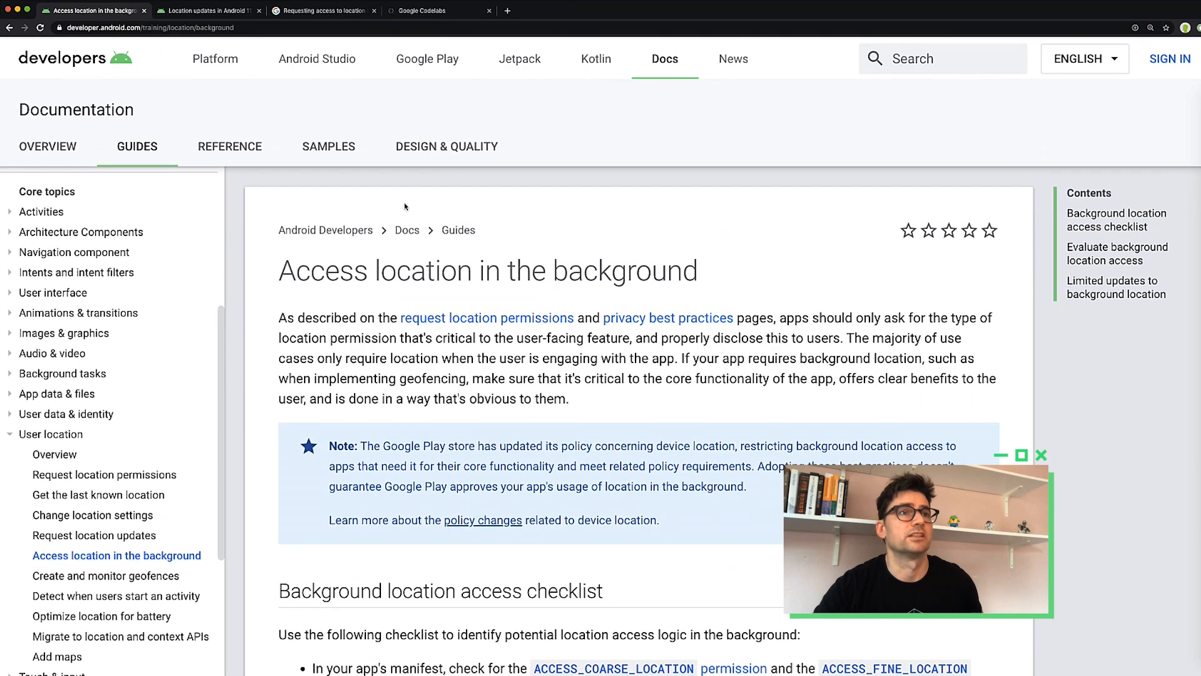
scroll(down, 3)
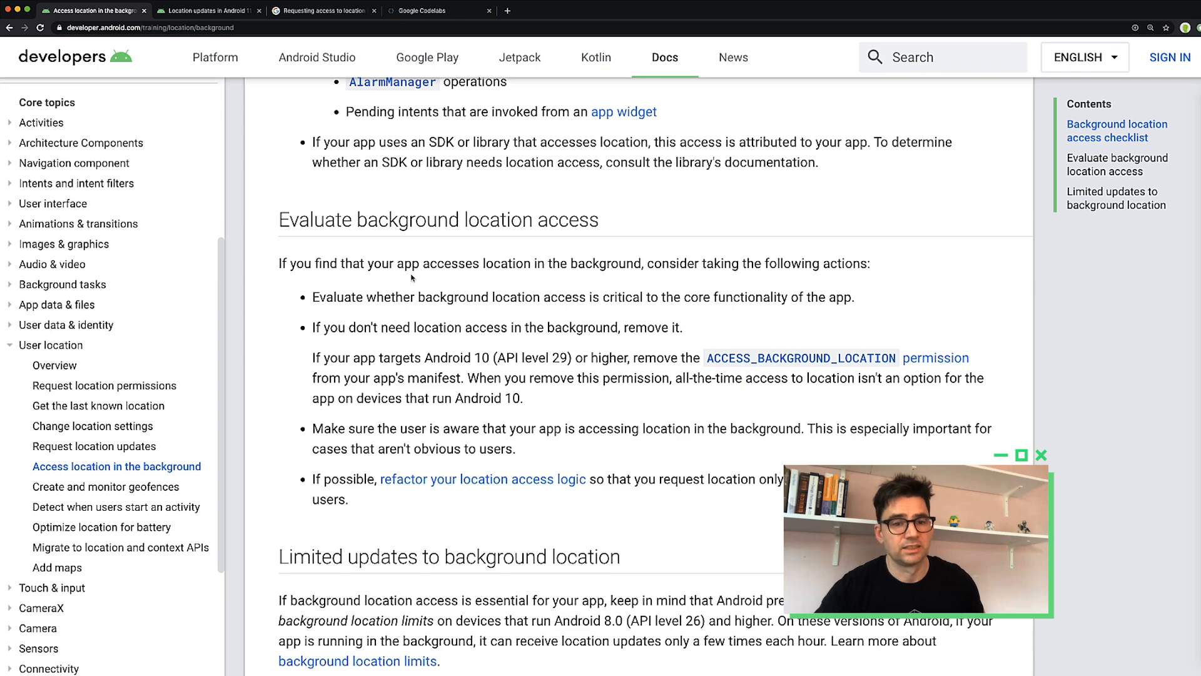
scroll(down, 3)
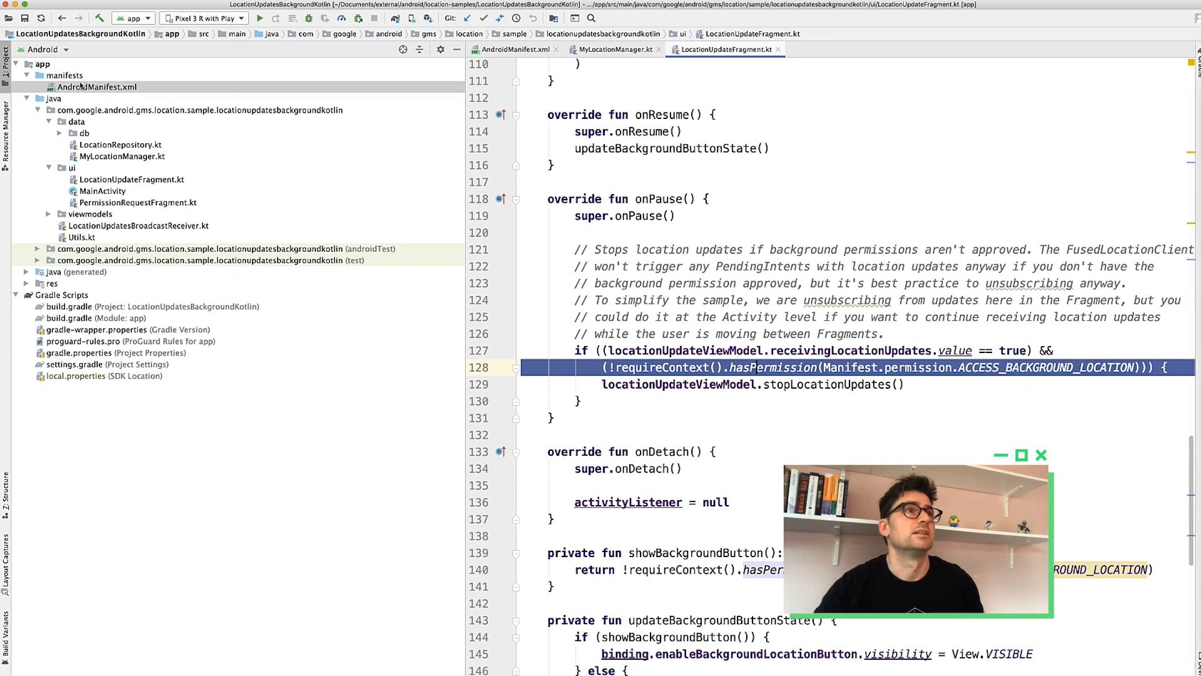
click(513, 49)
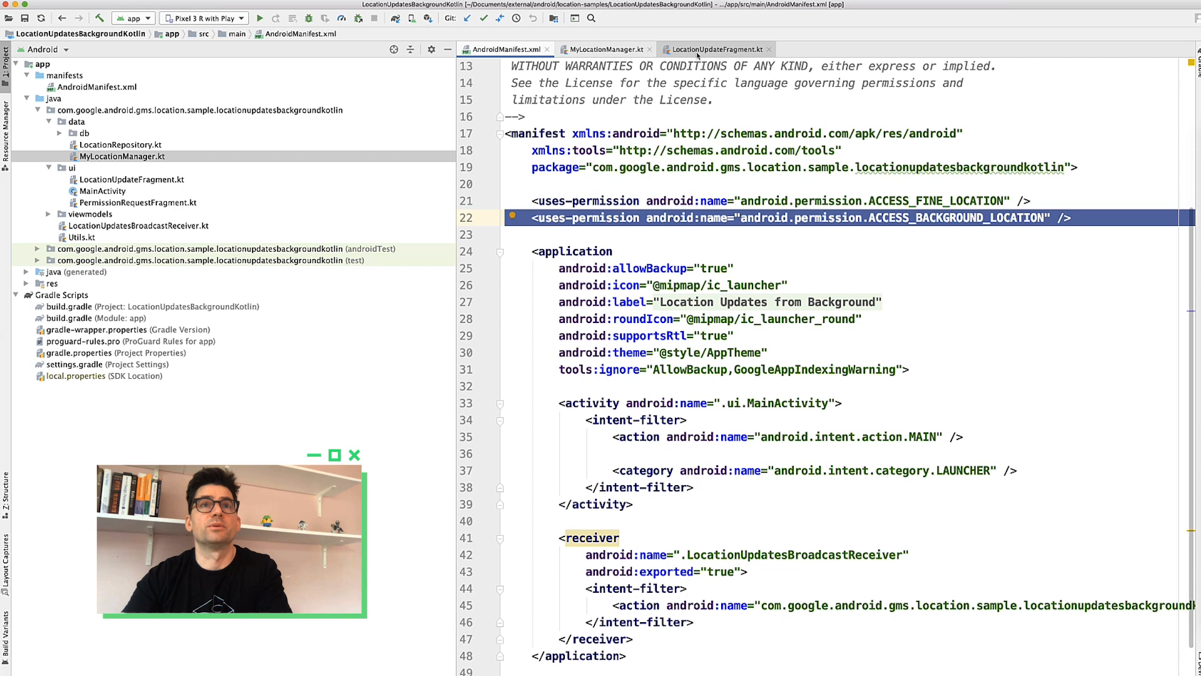
click(715, 49)
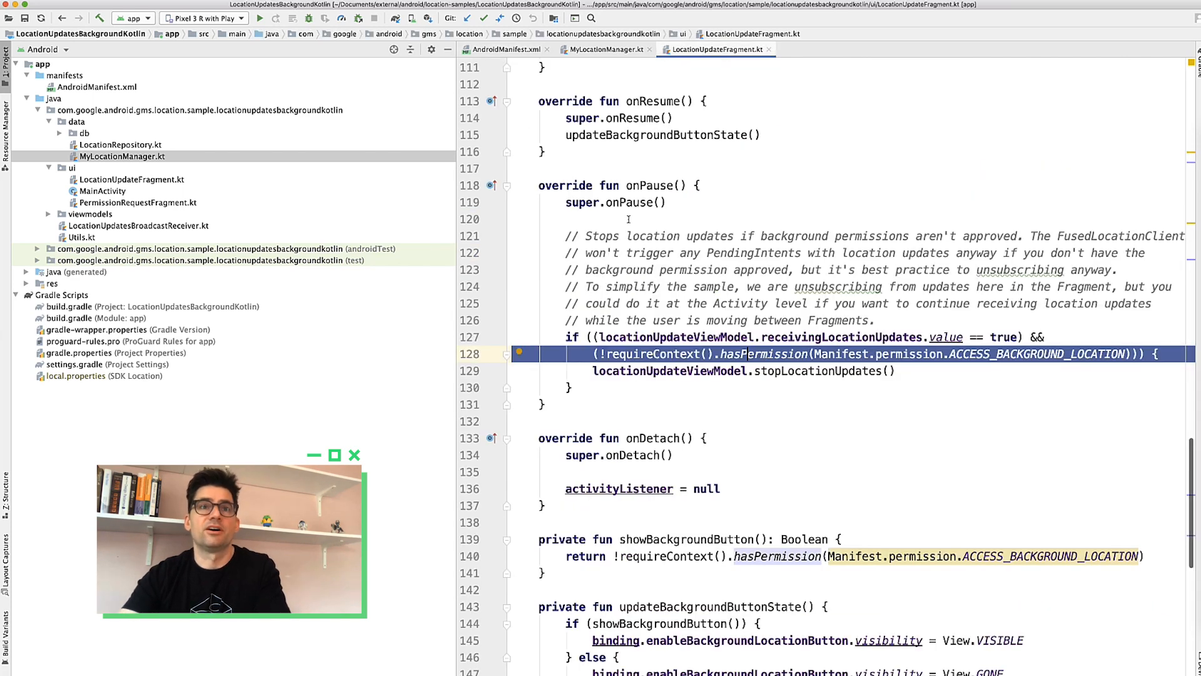
mouse_move(796, 371)
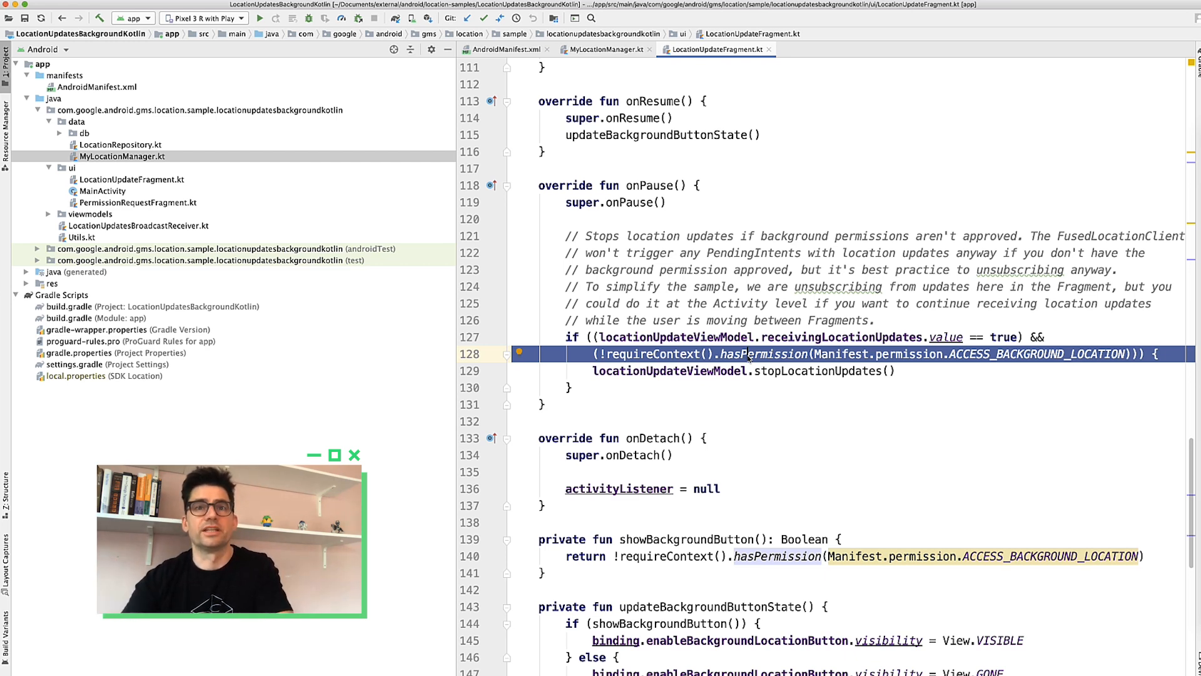
click(607, 48)
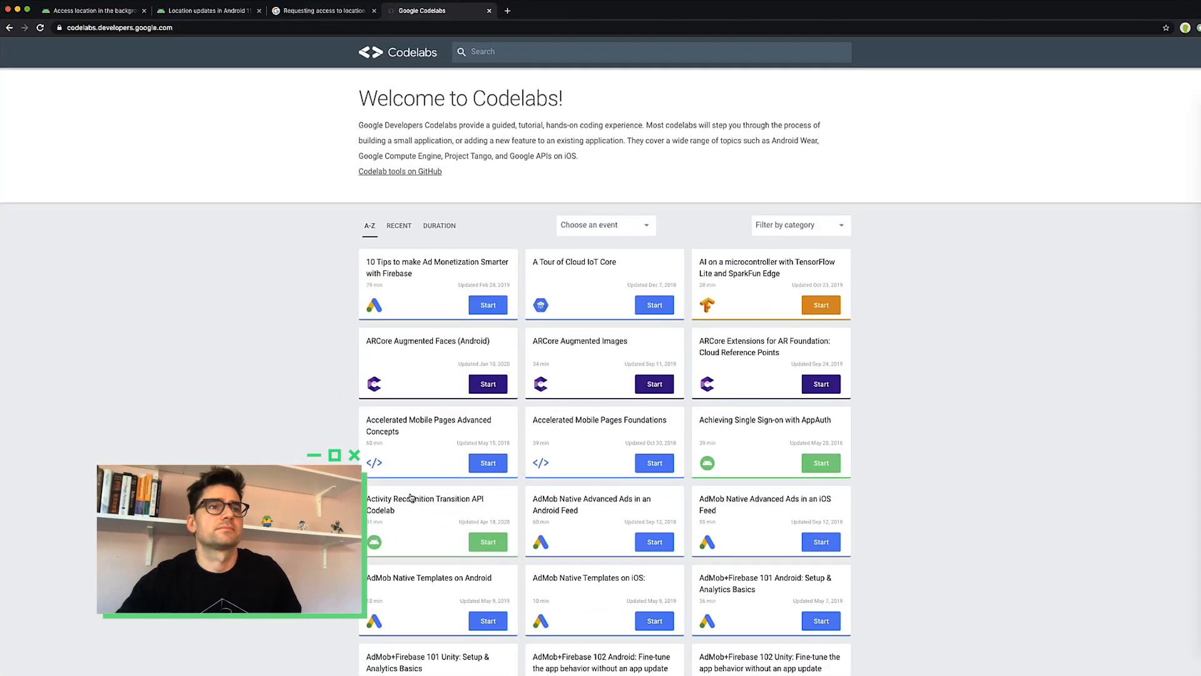
mouse_move(396, 128)
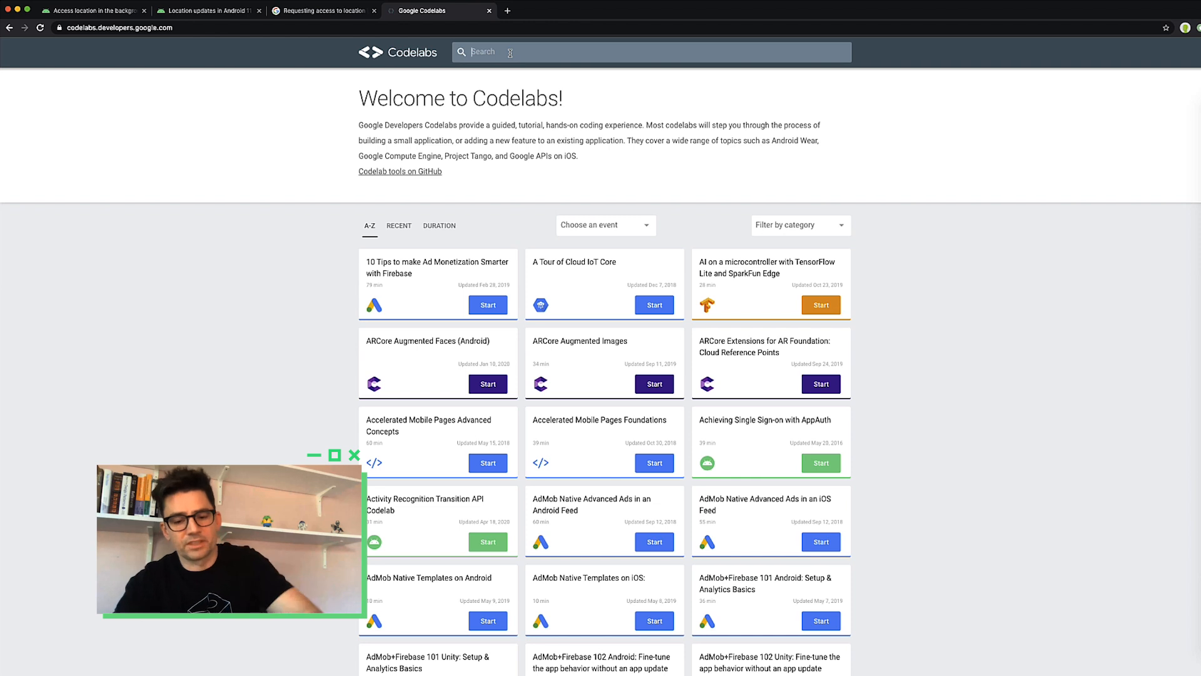
- Search Codelabs for 'location' and start 'Receive location updates in Android with Kotlin'
text(location)
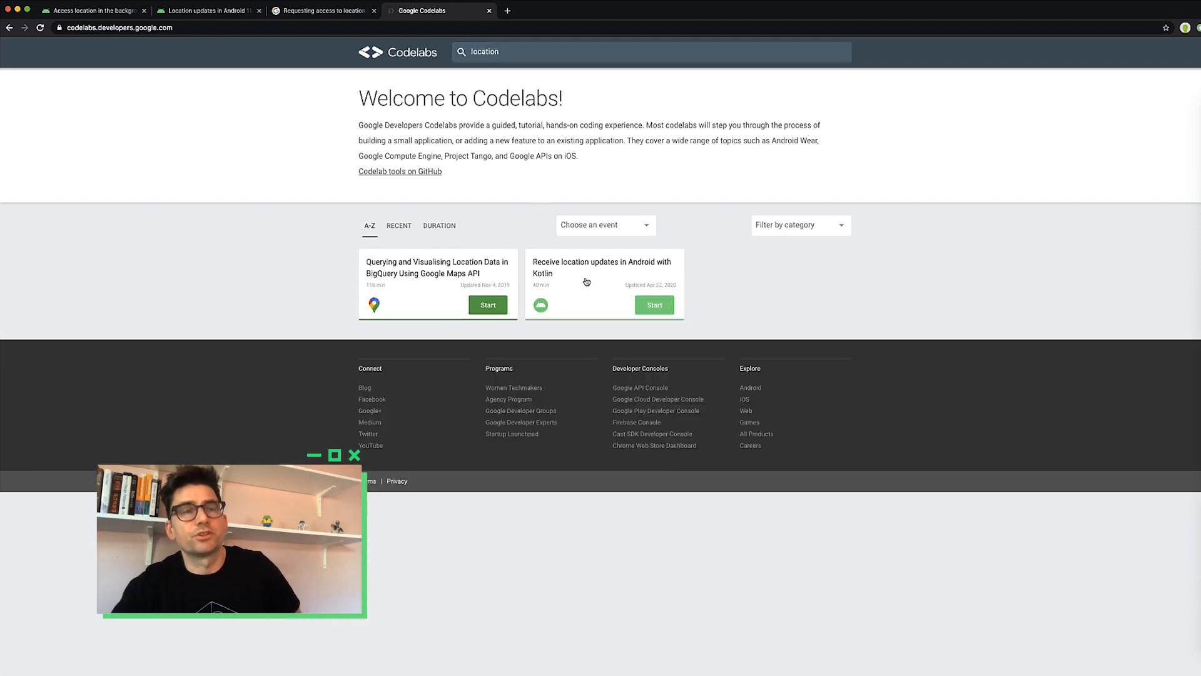
click(655, 304)
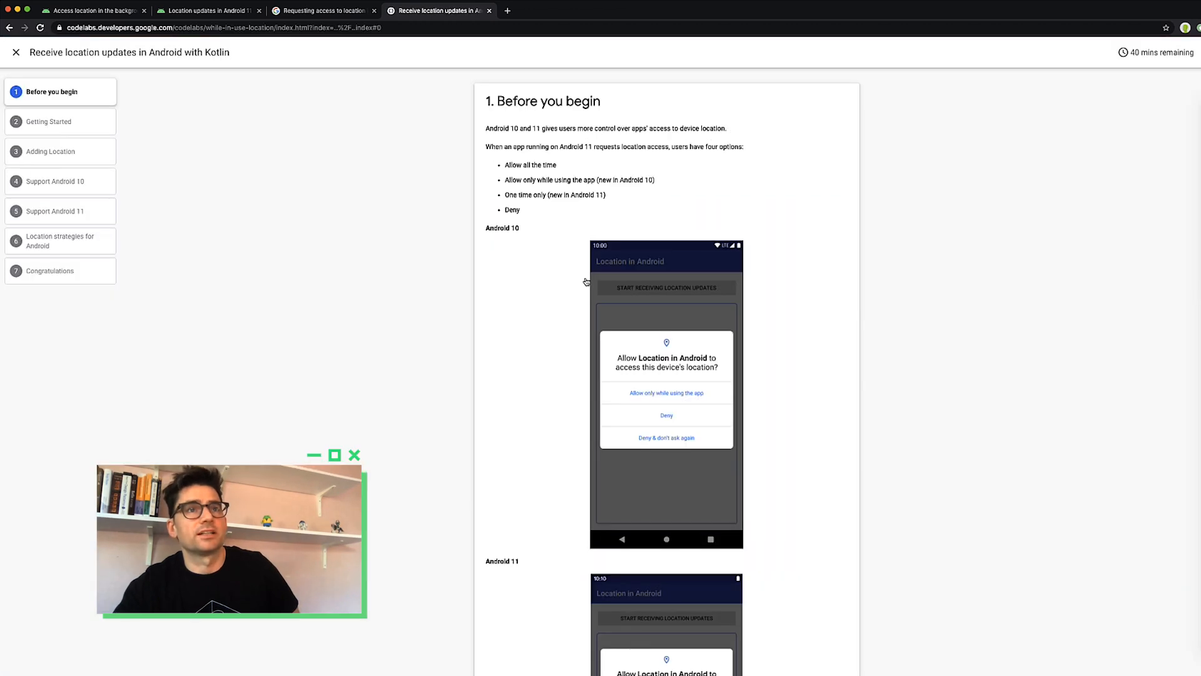
mouse_move(289, 336)
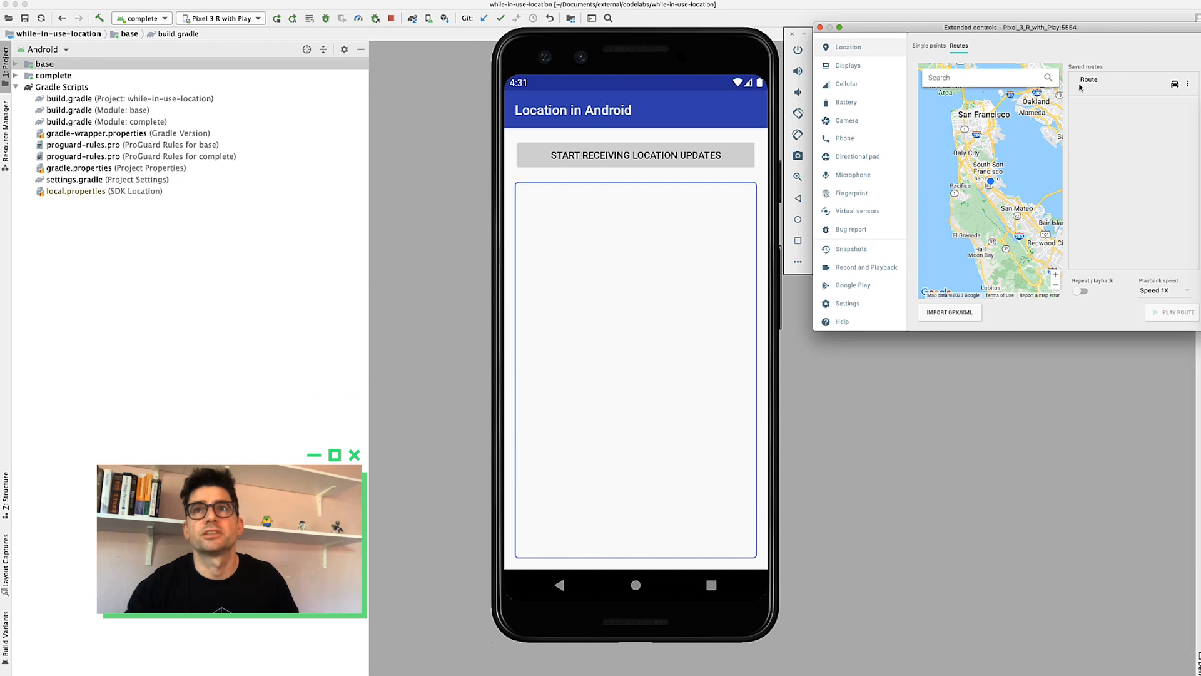
- Load the saved route in the emulator and play it to the device
click(1100, 79)
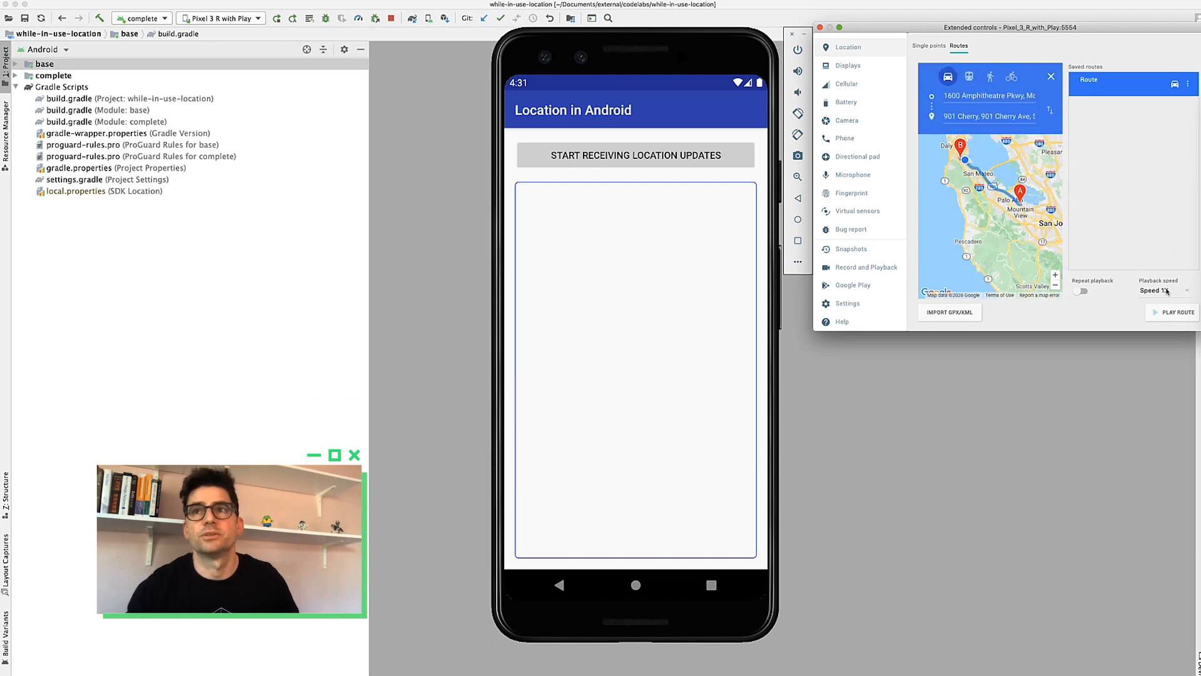
click(1177, 312)
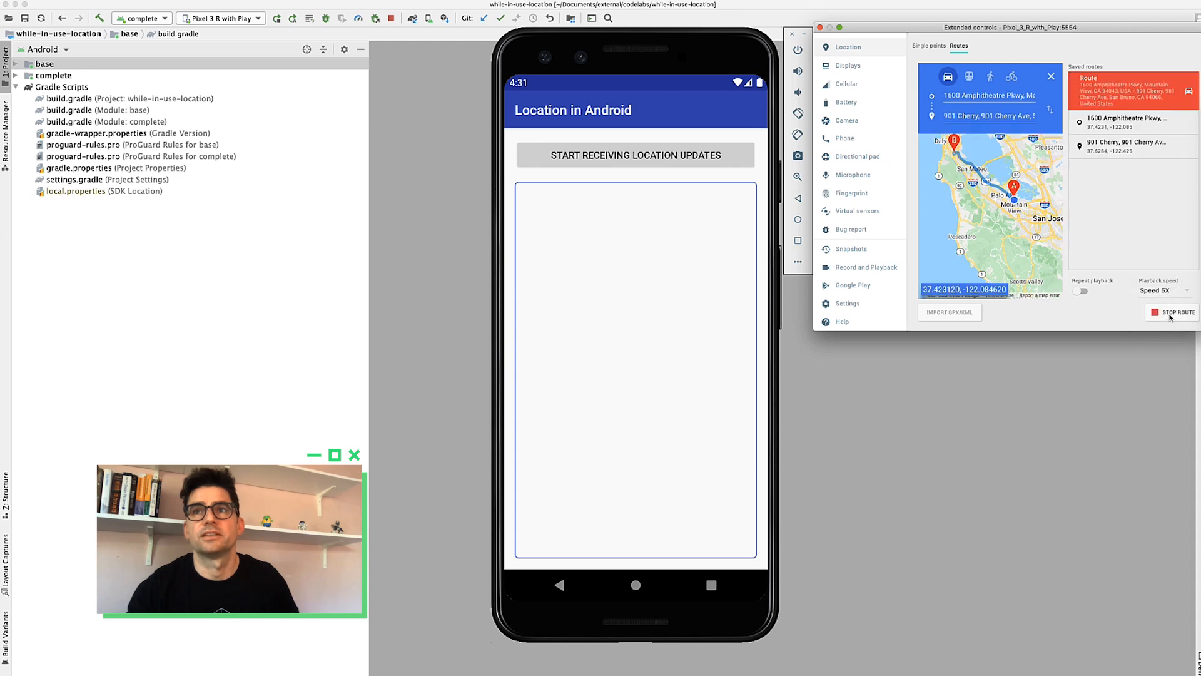
click(1171, 312)
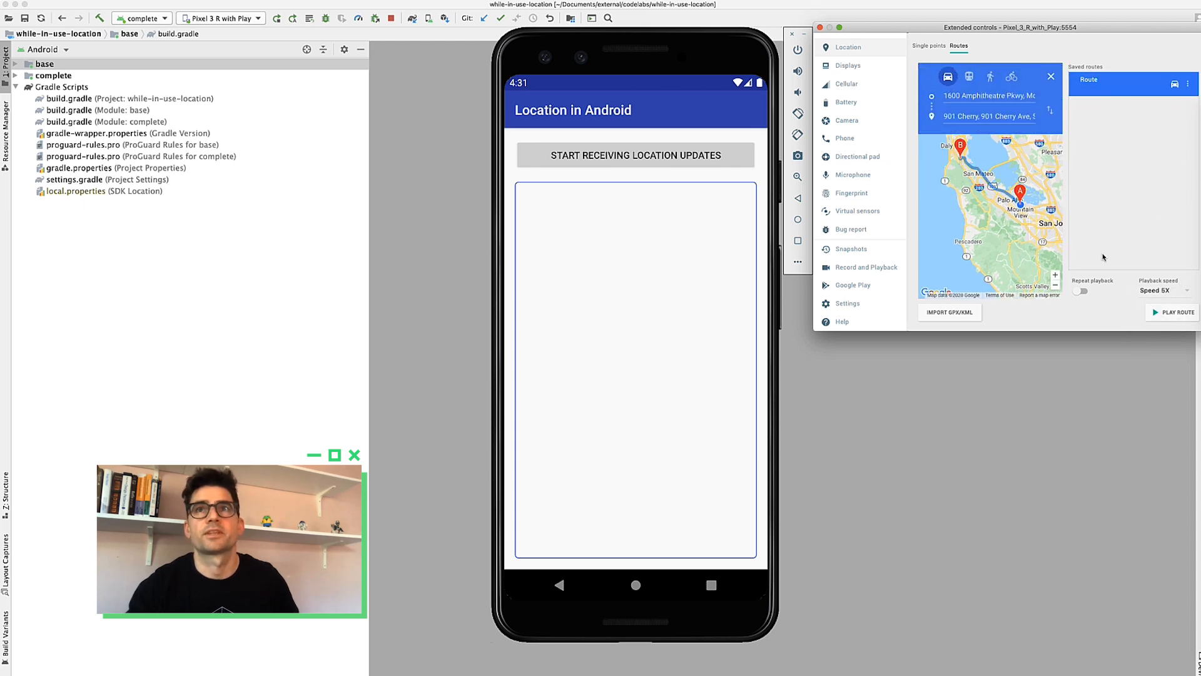
click(1173, 312)
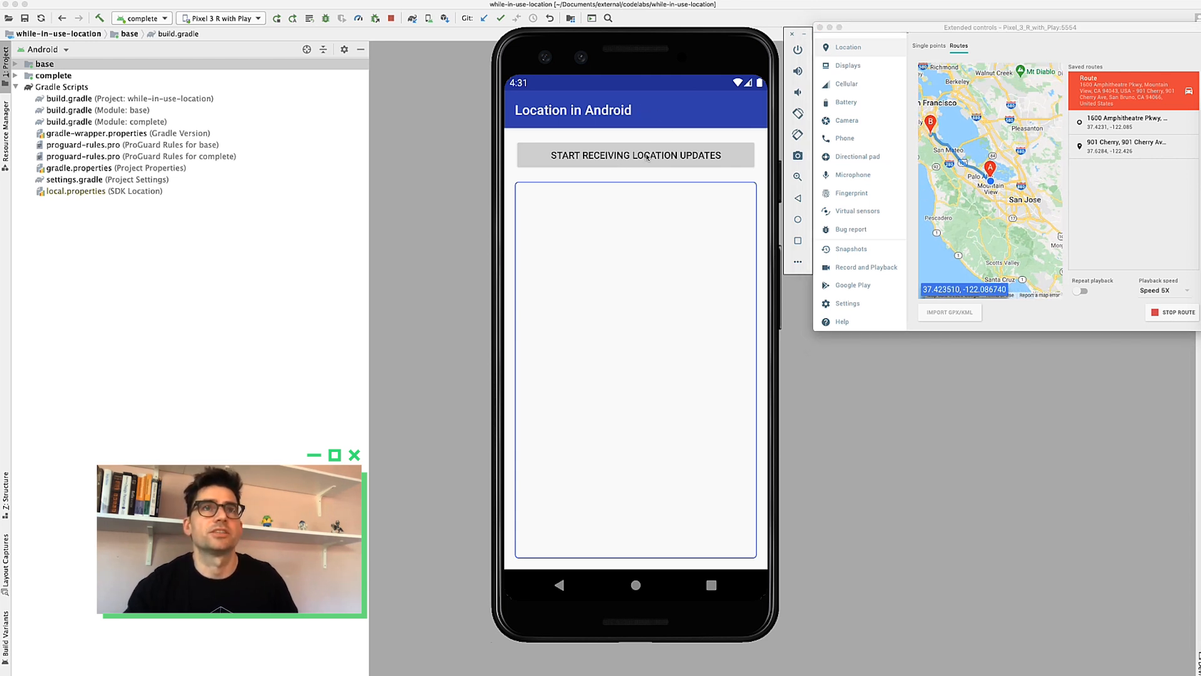
- Start location updates in the app, grant 'While using the app', then go Home
click(636, 155)
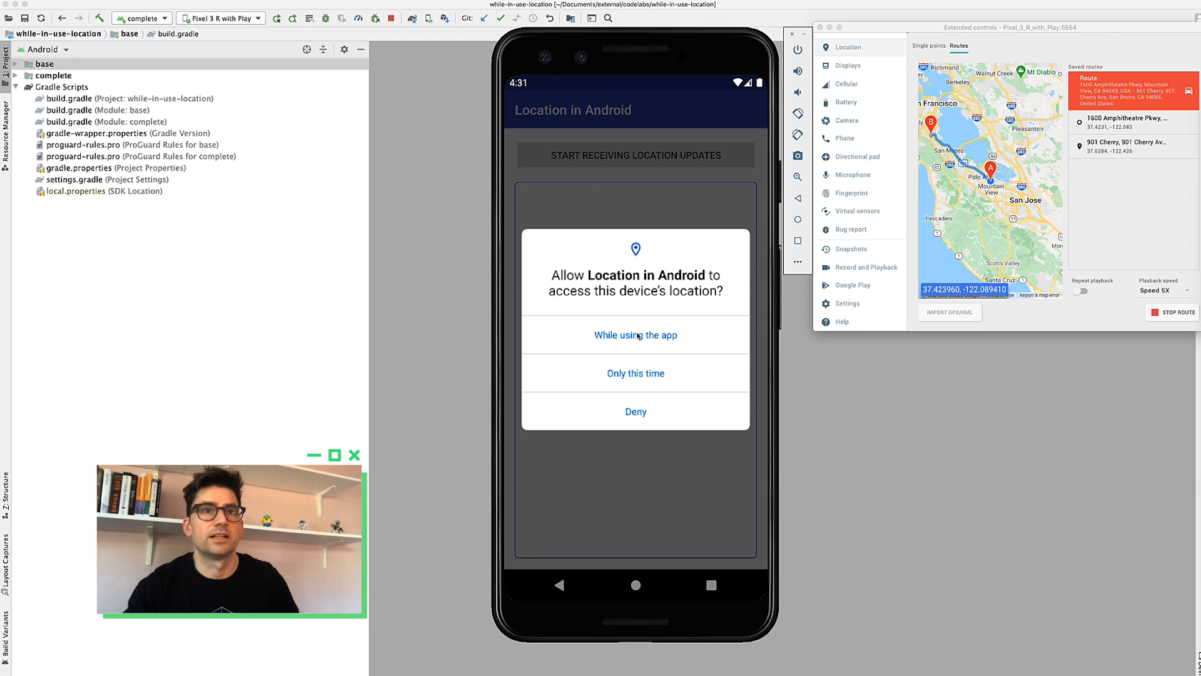
click(636, 335)
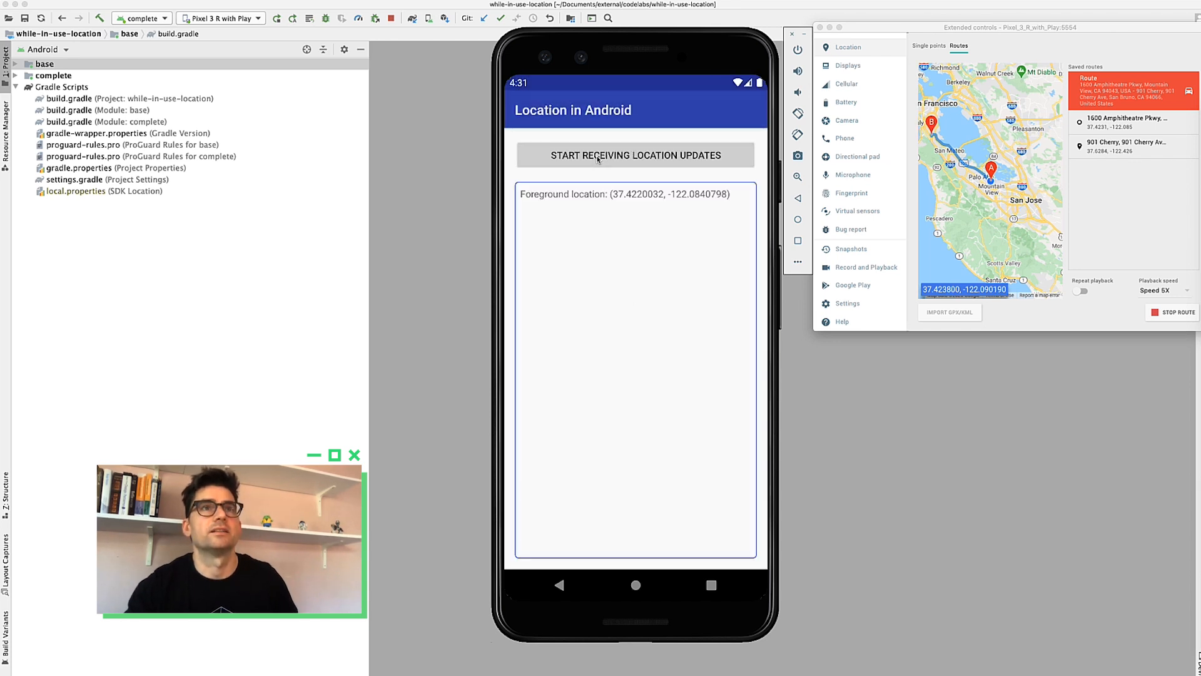
click(635, 155)
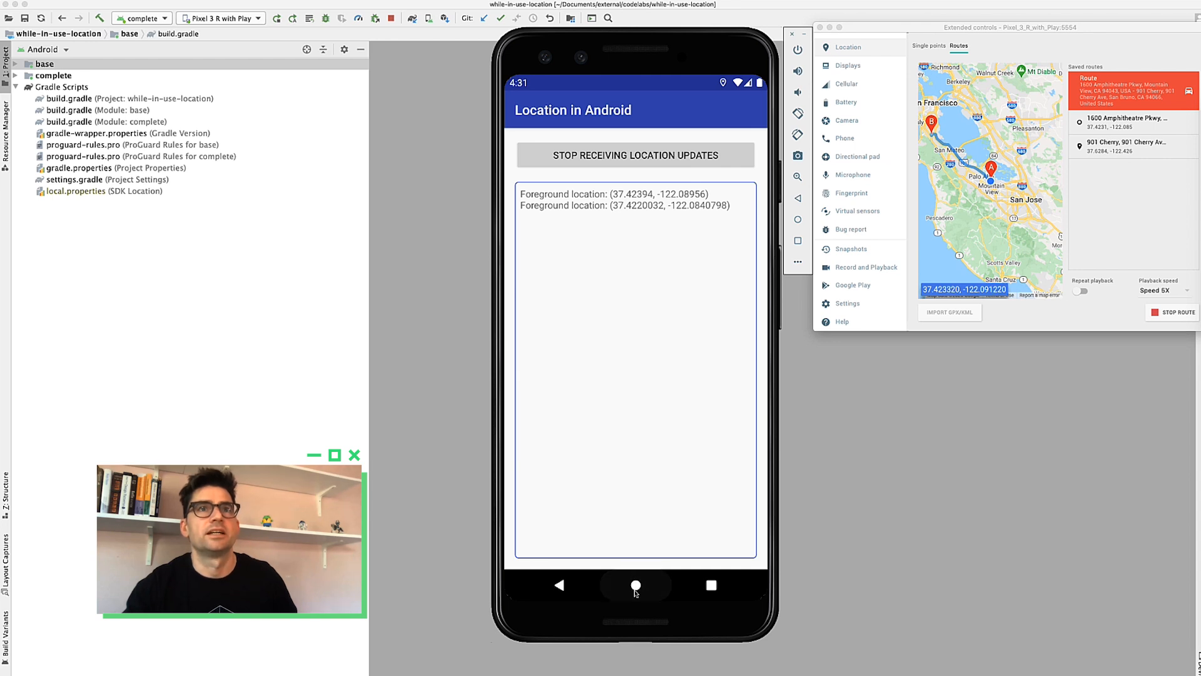
click(636, 584)
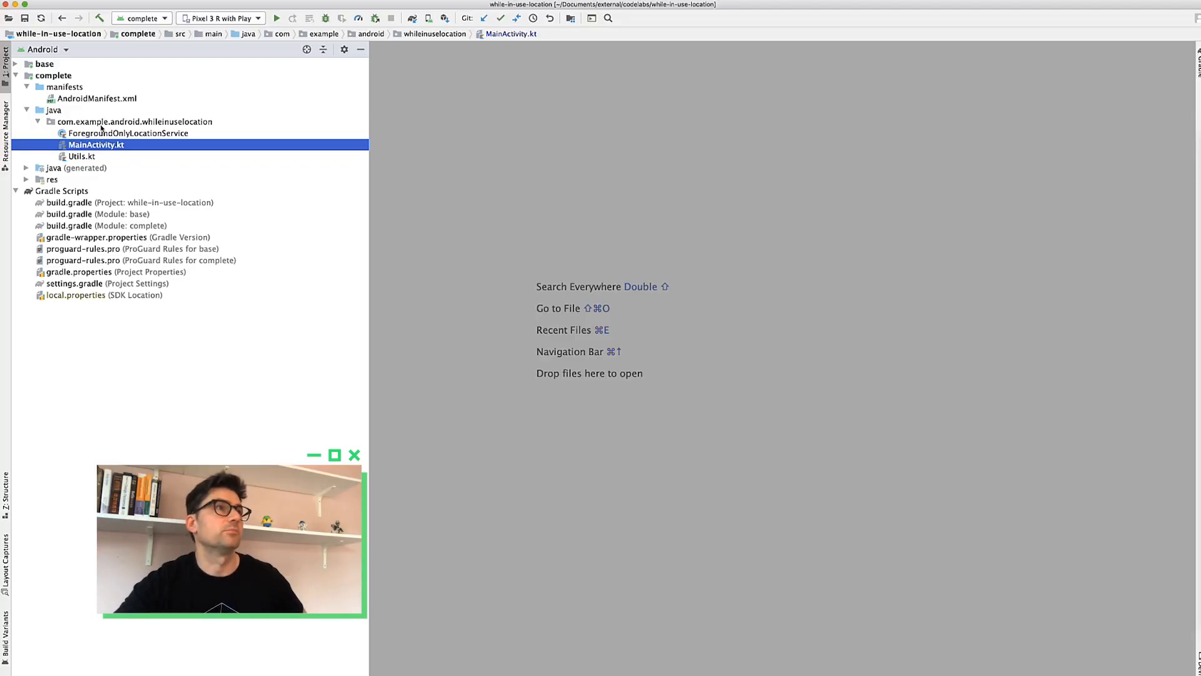
- Browse the base and complete modules, ForegroundOnlyLocationService and Utils.kt, then open MainActivity.kt
click(54, 75)
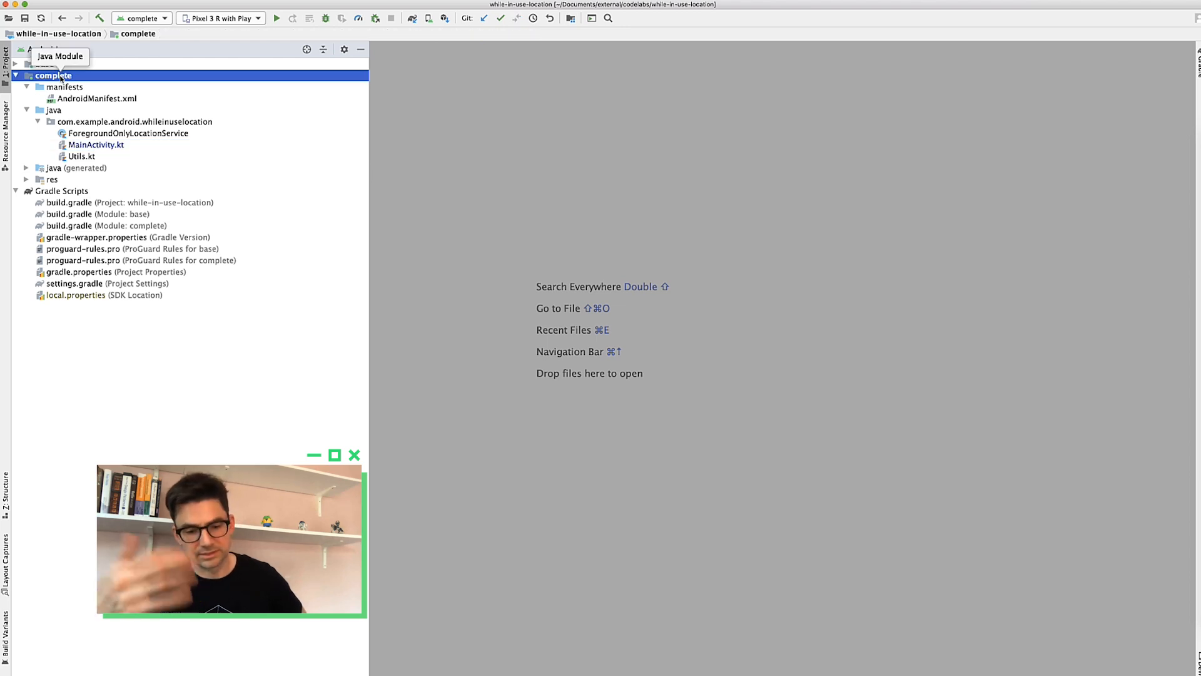
click(47, 64)
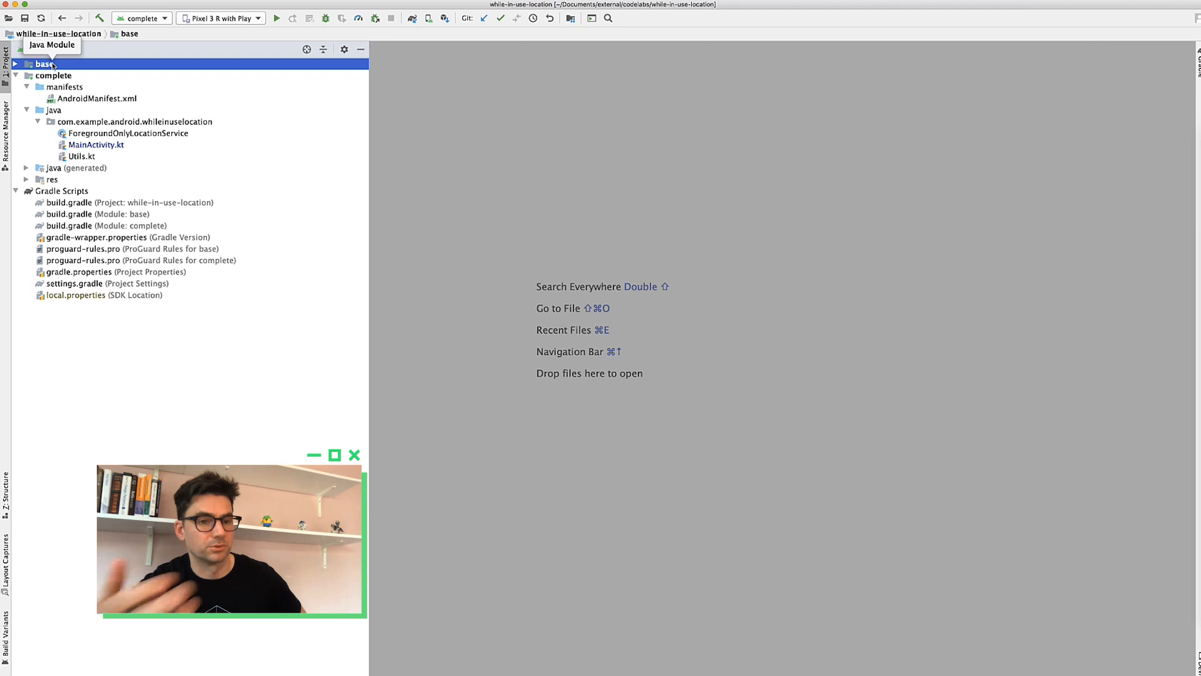
click(44, 75)
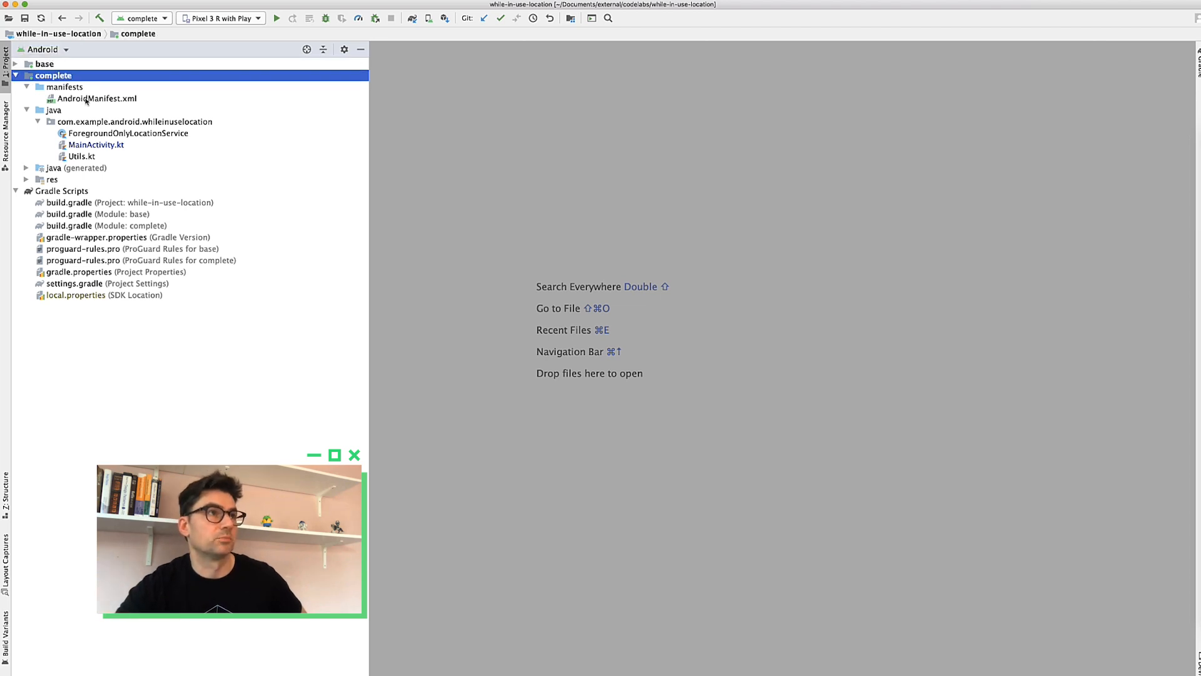
click(95, 144)
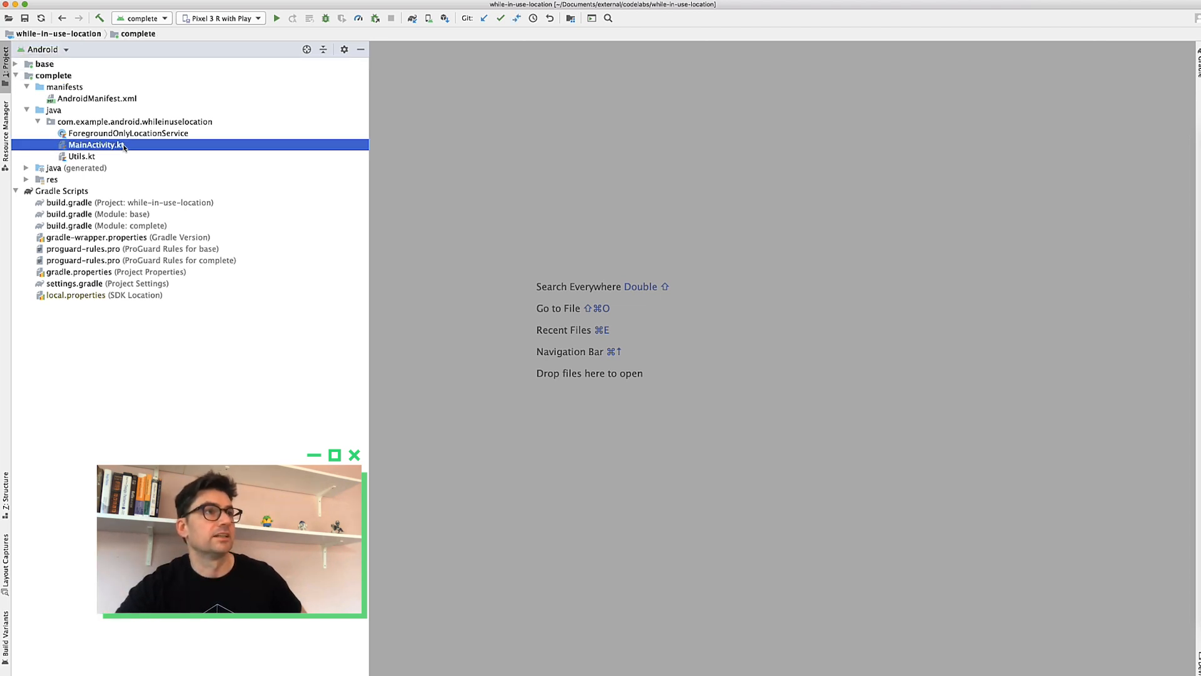
click(84, 144)
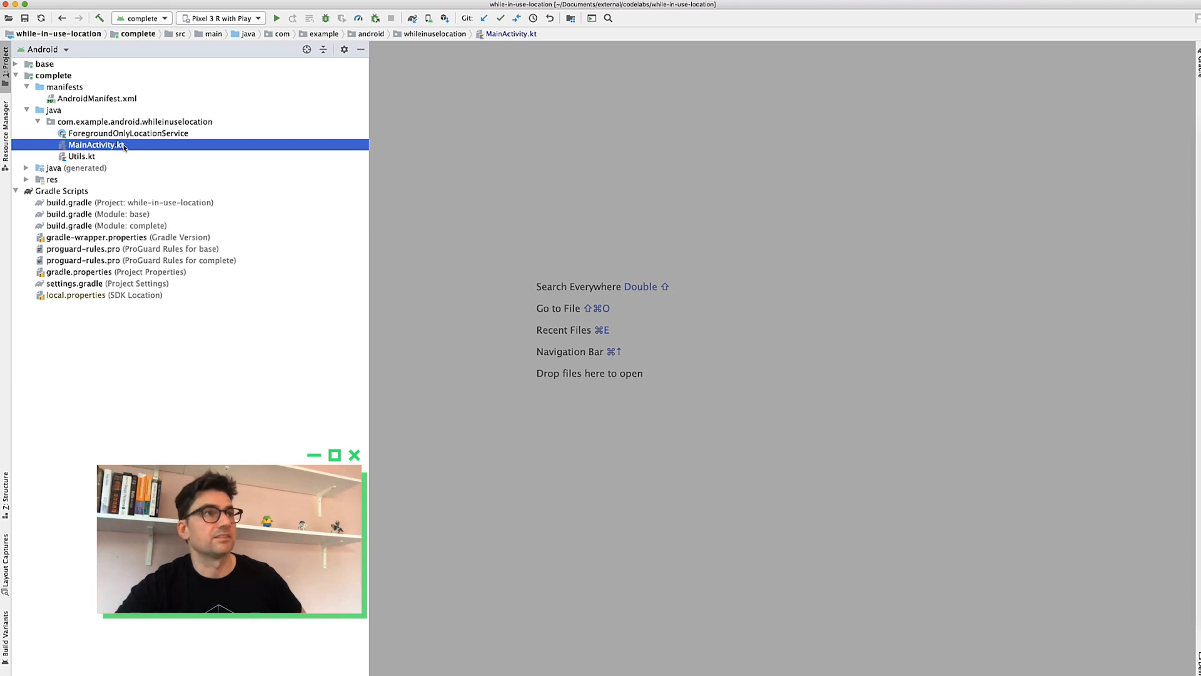
click(127, 133)
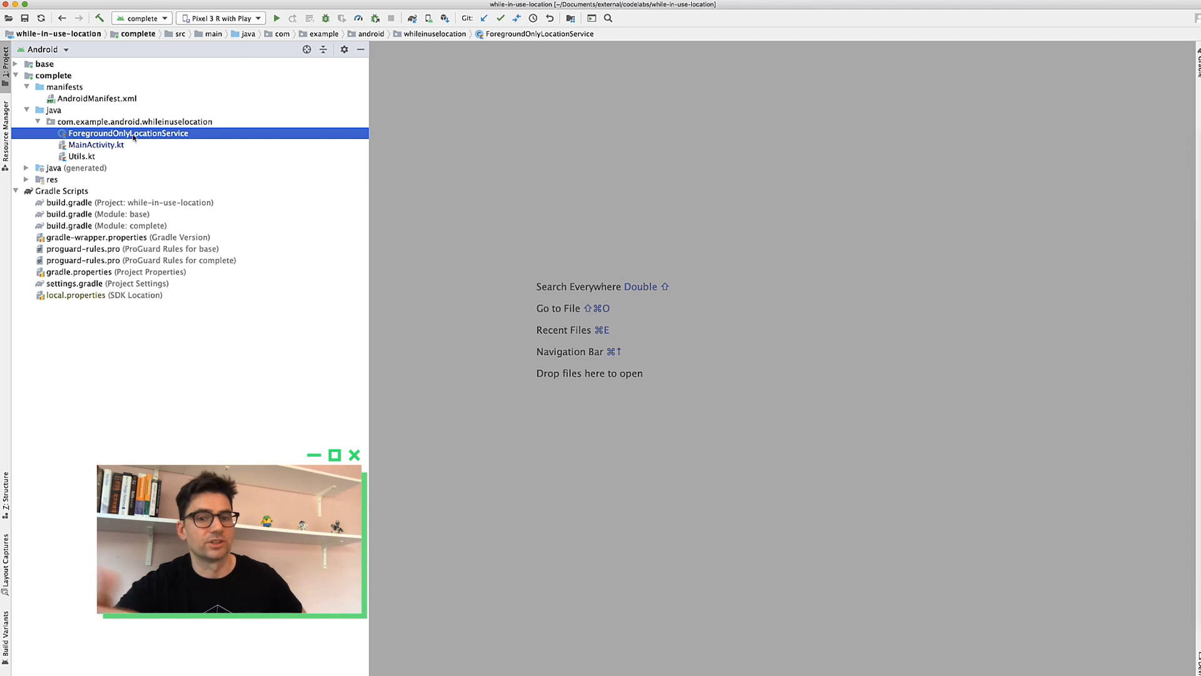
click(77, 156)
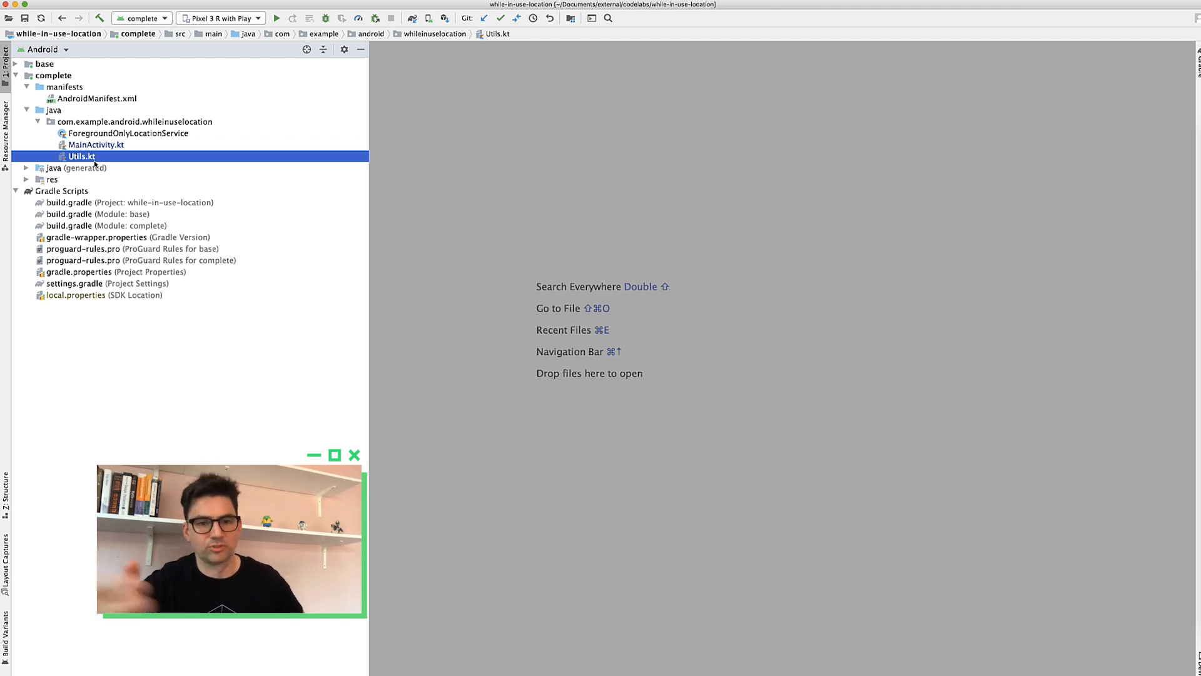
click(96, 144)
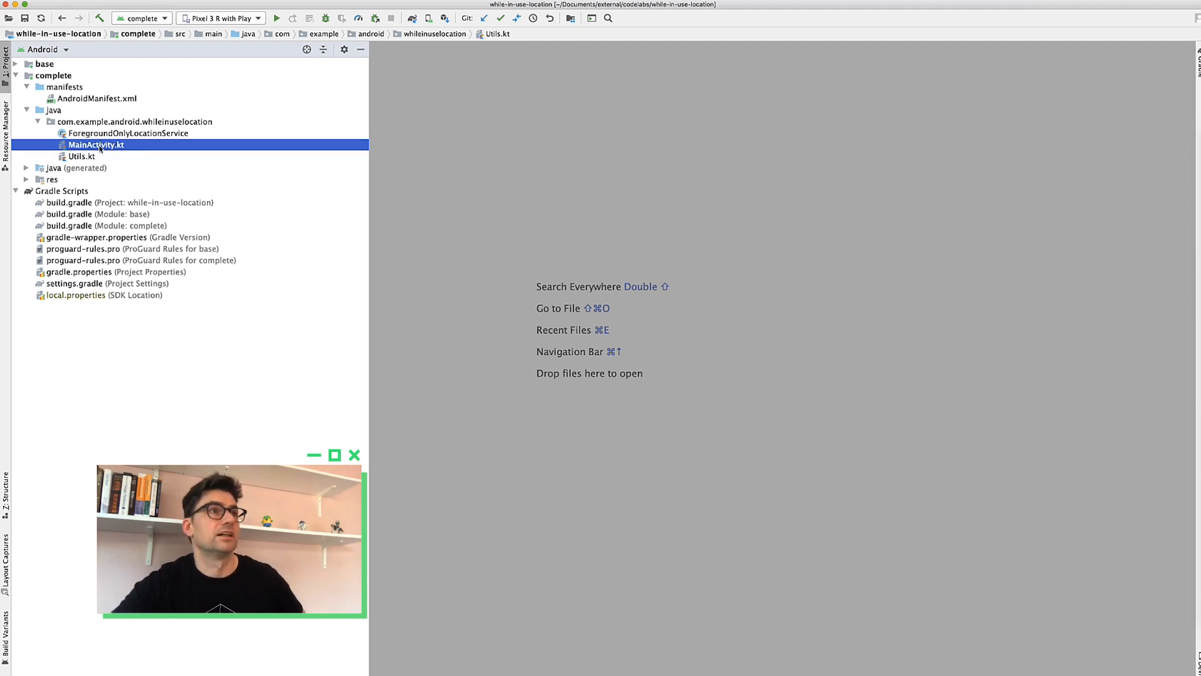
double_click(95, 144)
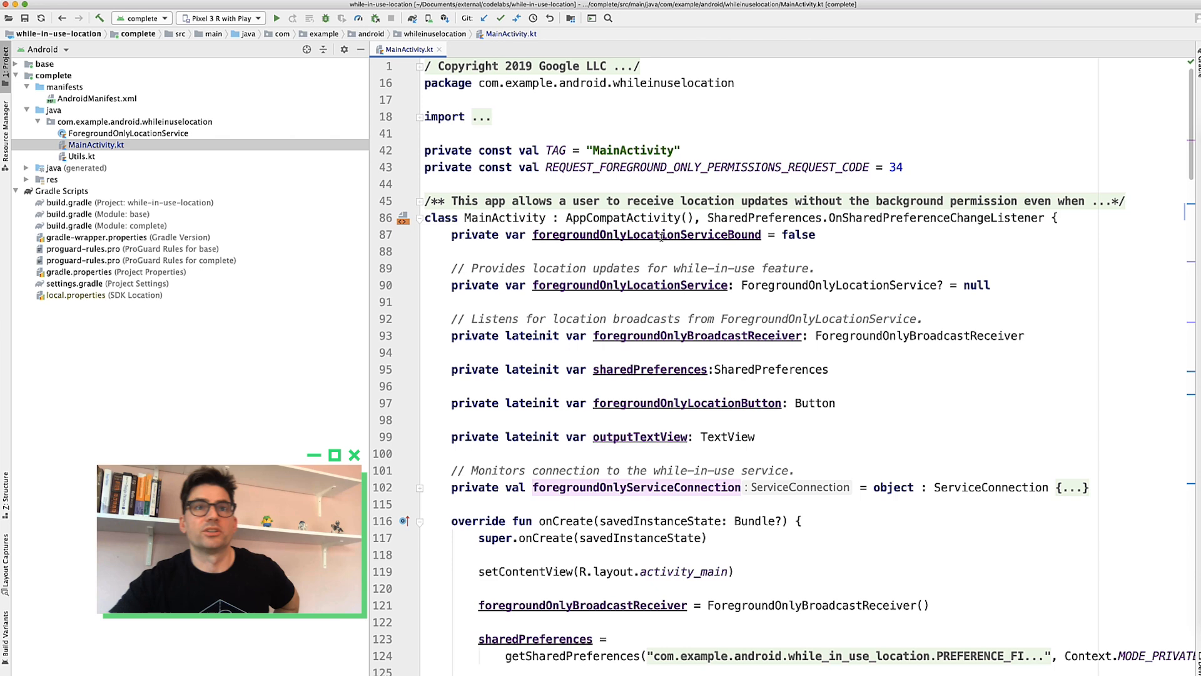
double_click(630, 285)
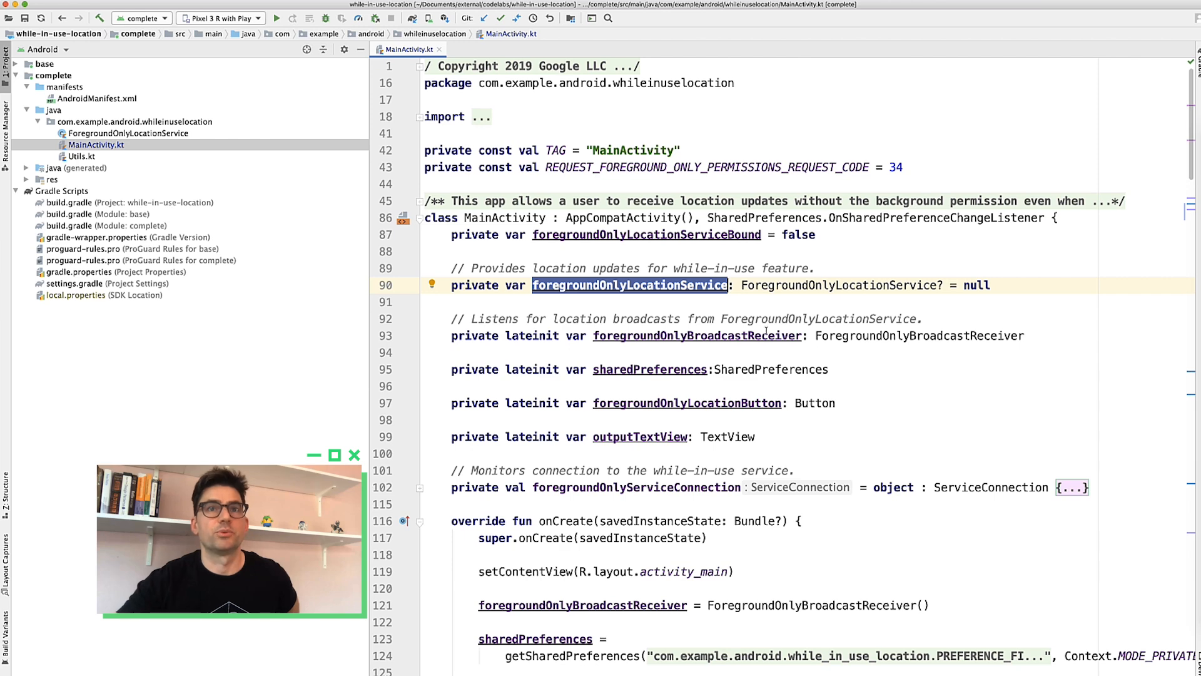
double_click(746, 335)
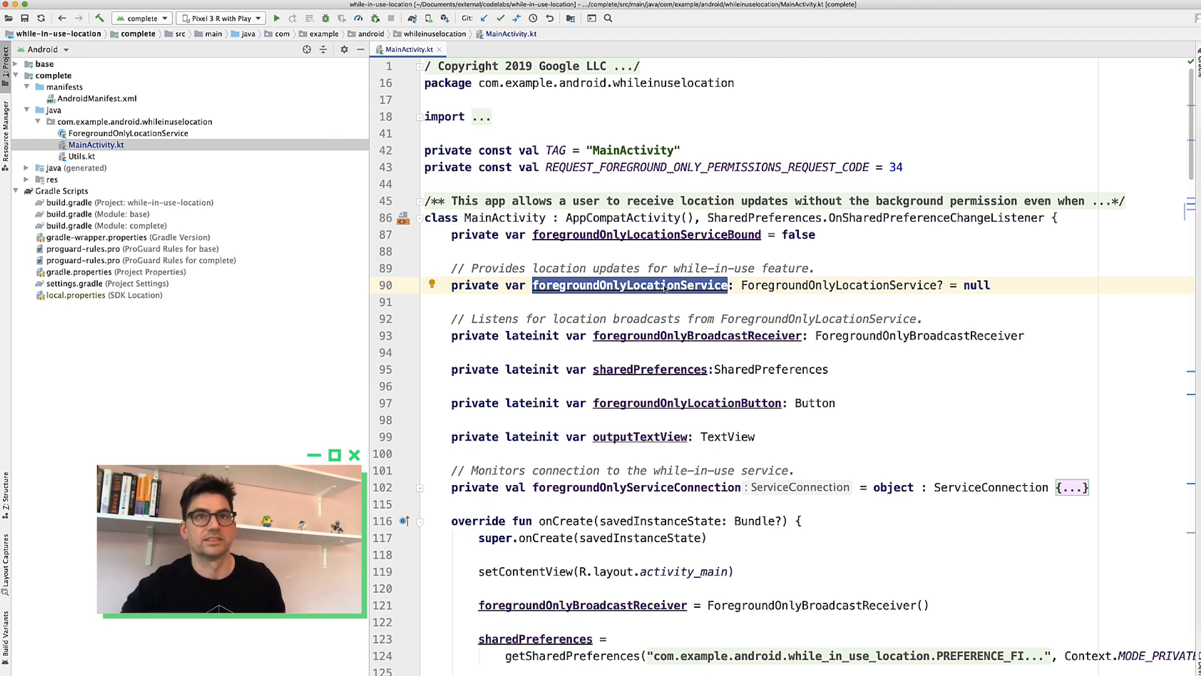
mouse_move(666, 301)
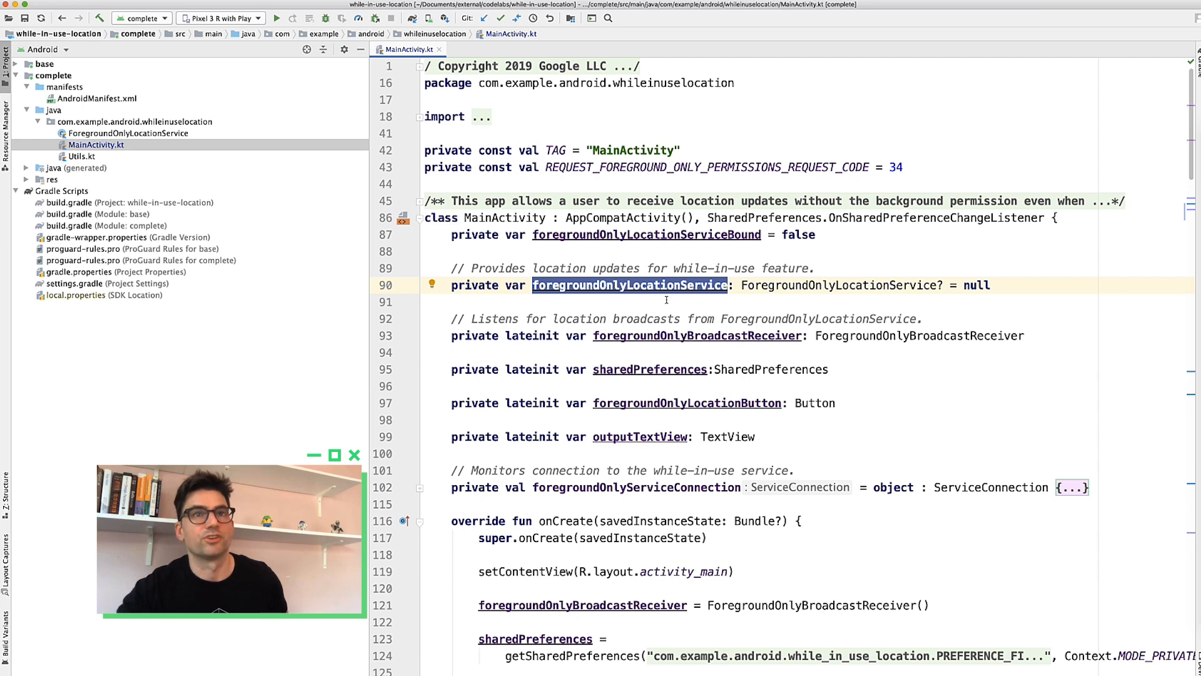
scroll(down, 3)
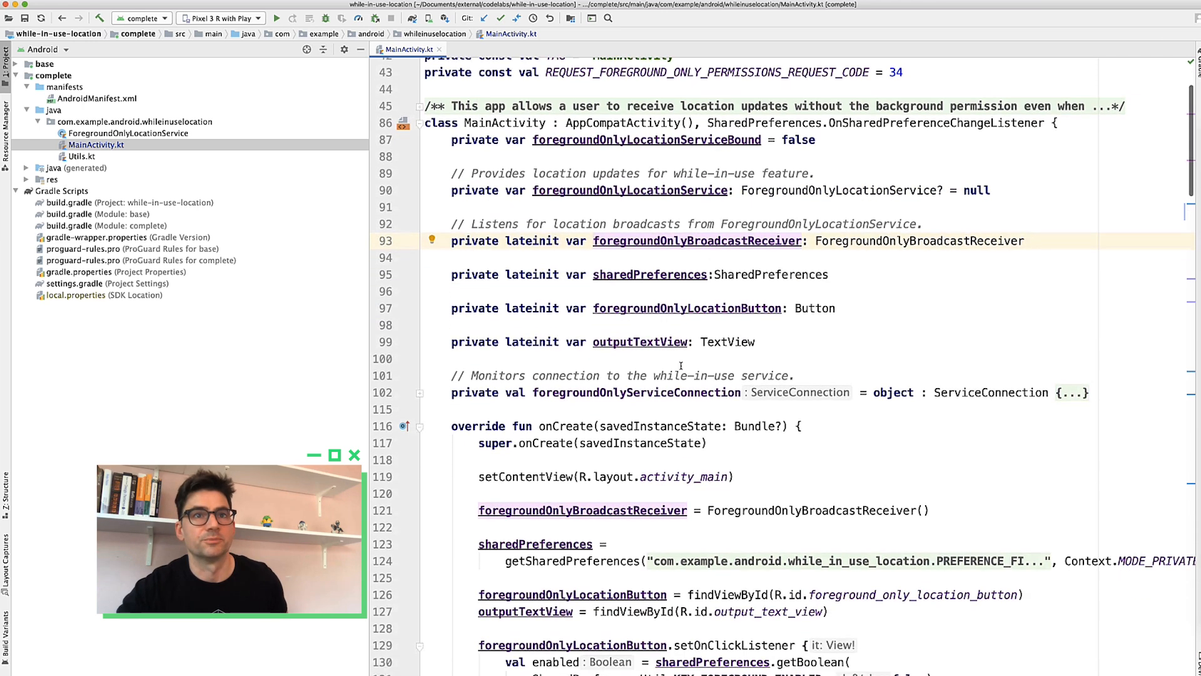
double_click(682, 390)
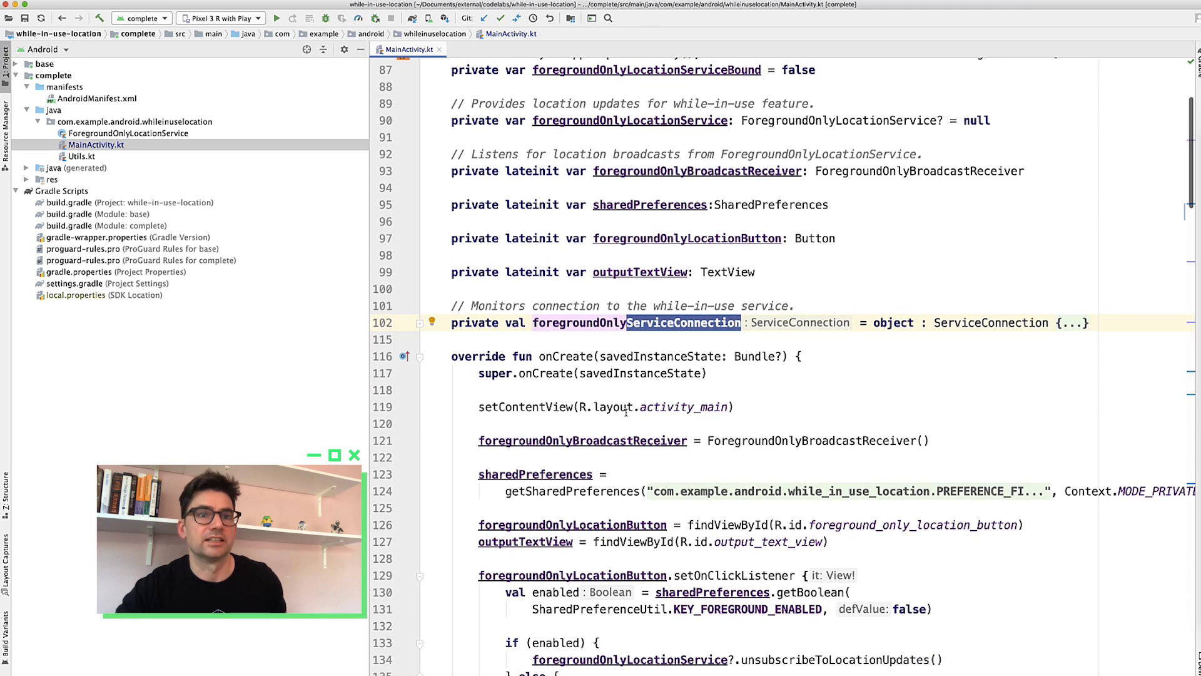
scroll(down, 3)
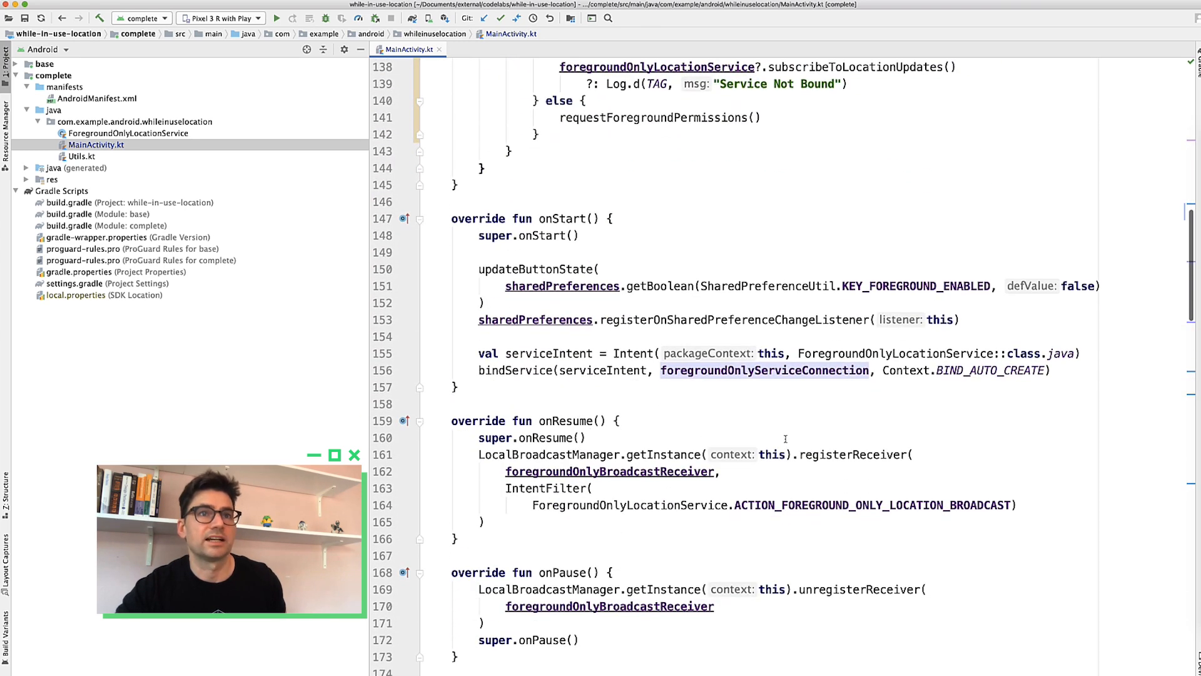
drag(478, 352, 1057, 370)
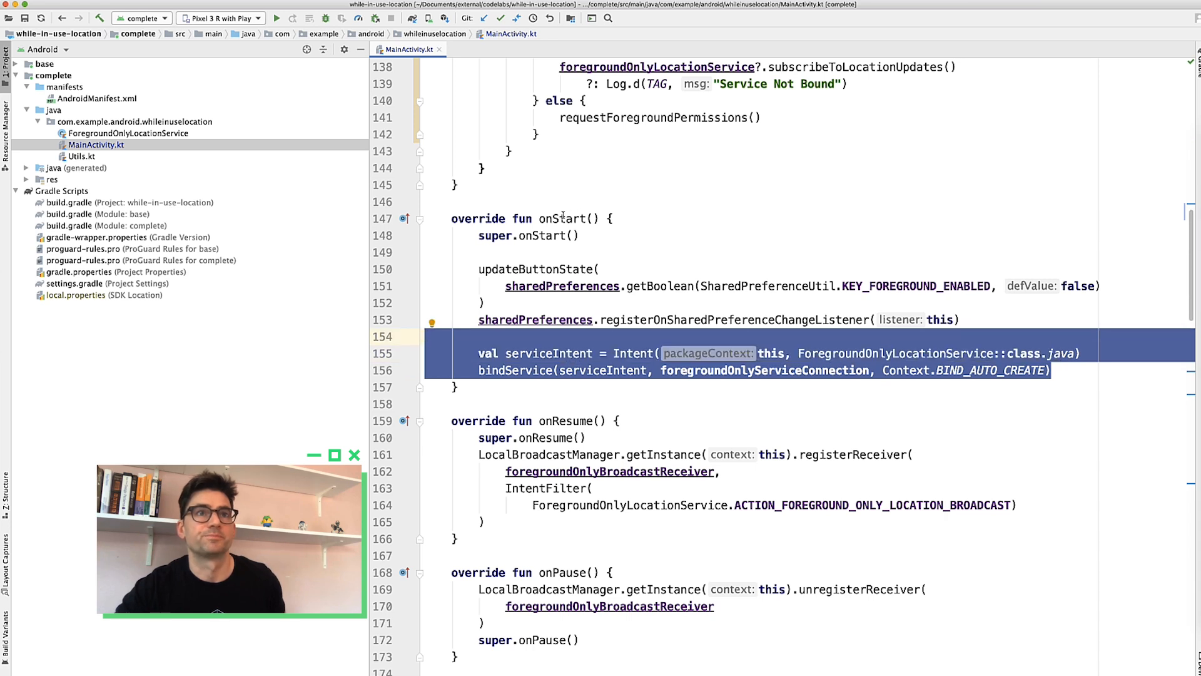
mouse_move(557, 392)
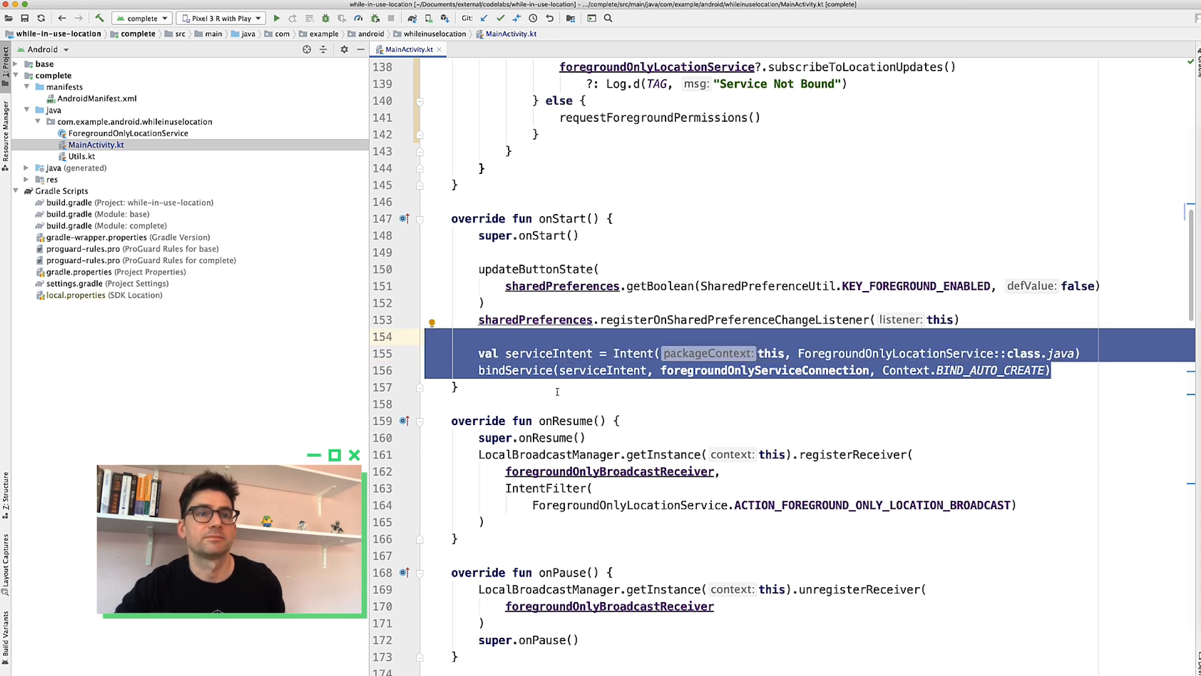
scroll(down, 3)
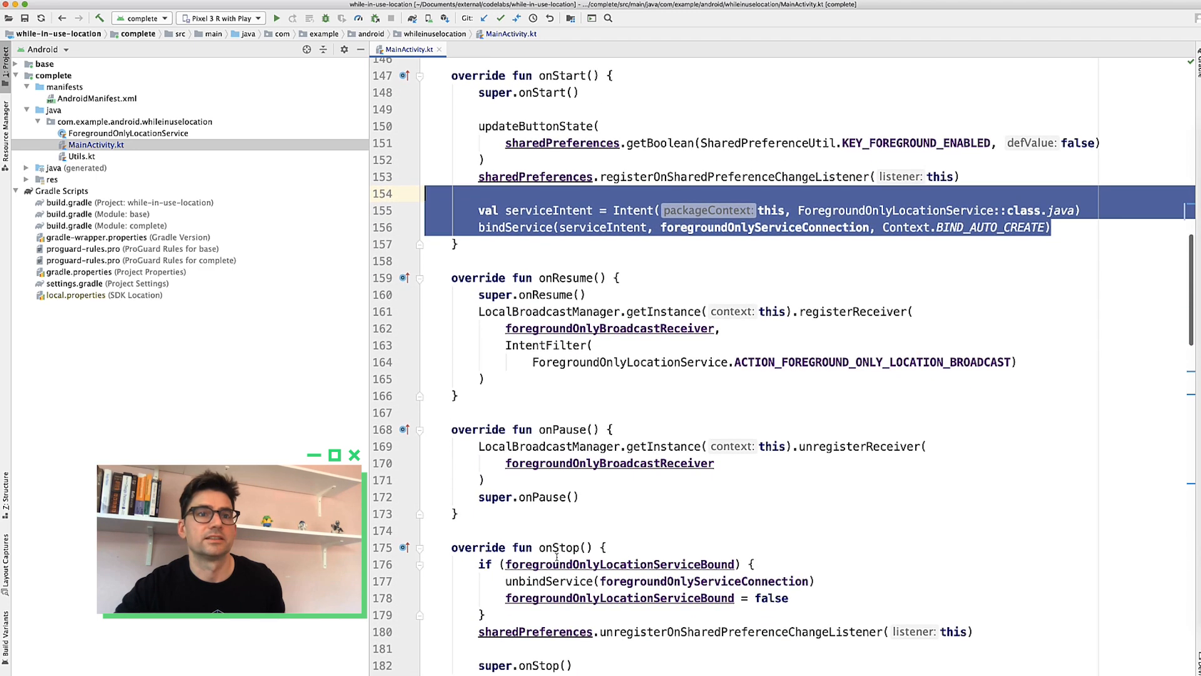
click(549, 581)
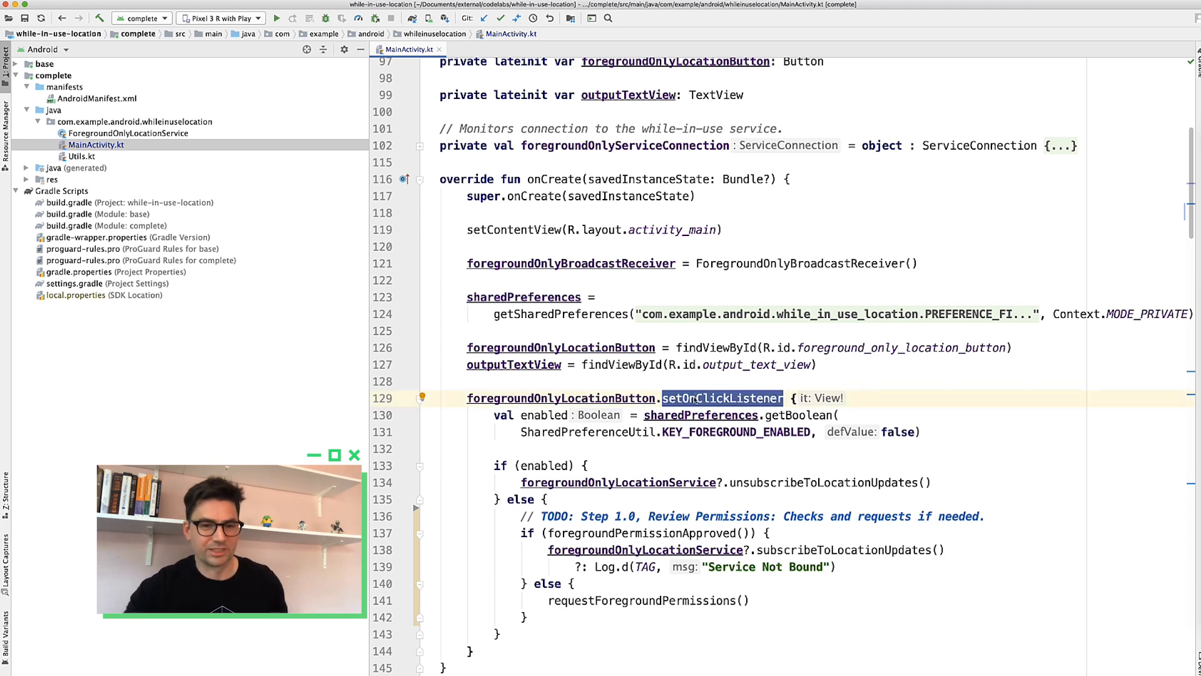
- Select the subscribeToLocationUpdates call and jump into ForegroundOnlyLocationService.kt
scroll(down, 3)
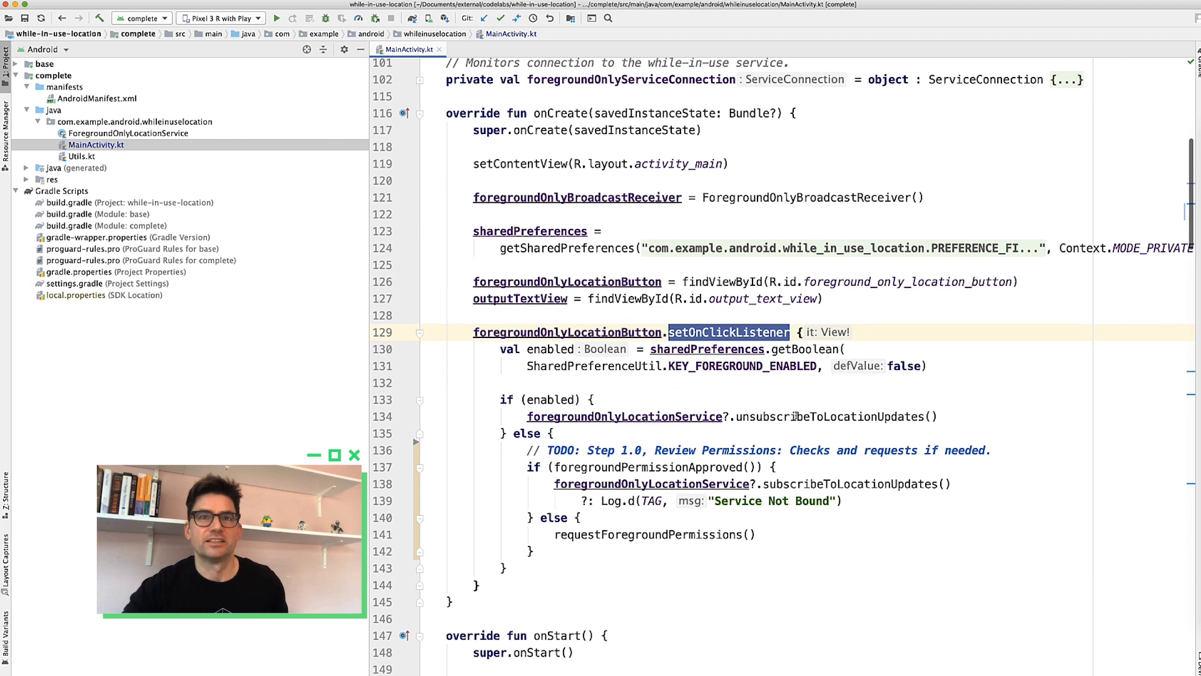
double_click(829, 416)
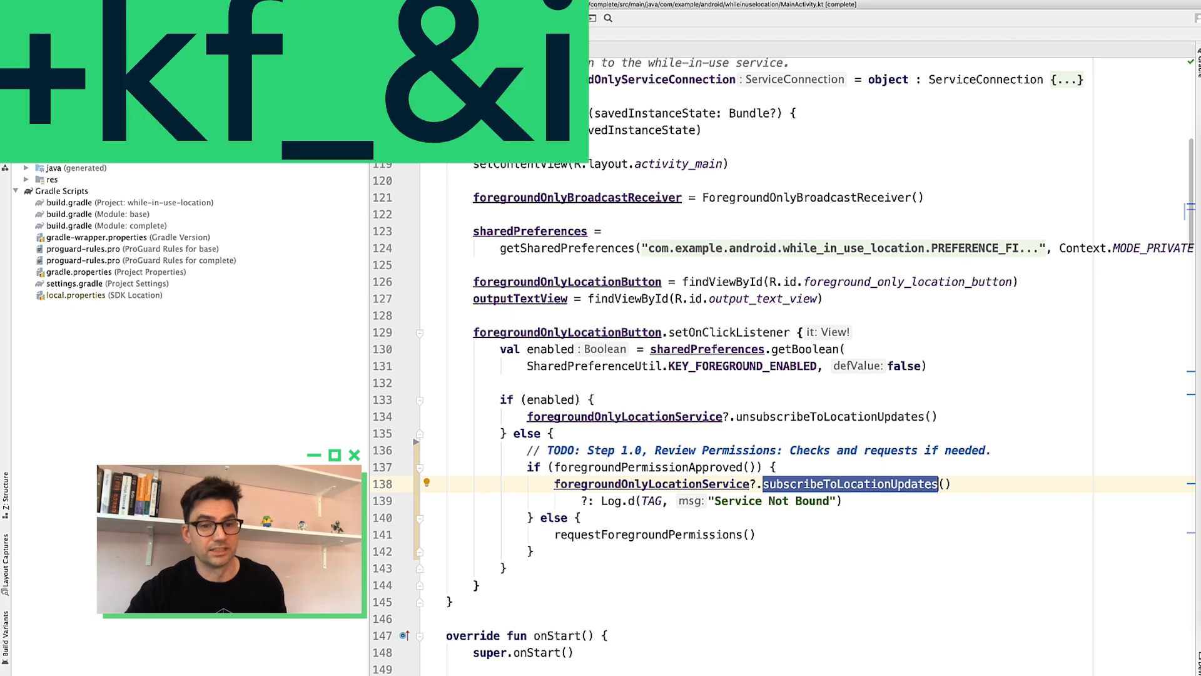
click(129, 134)
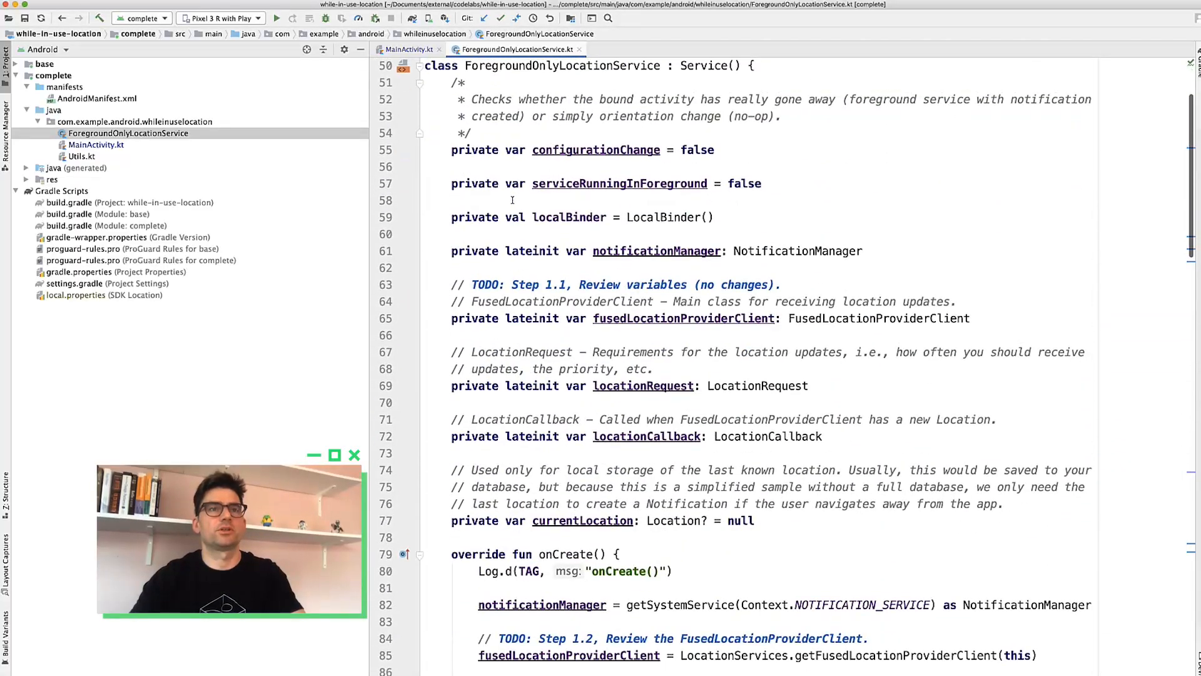
scroll(down, 3)
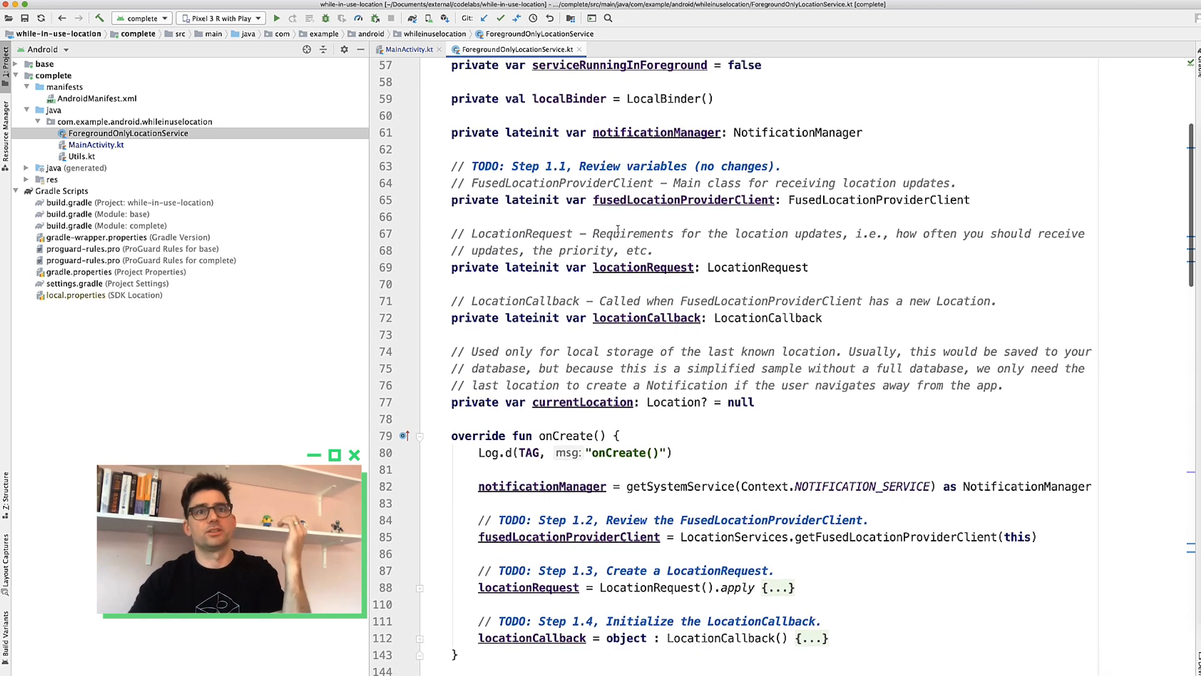
scroll(down, 3)
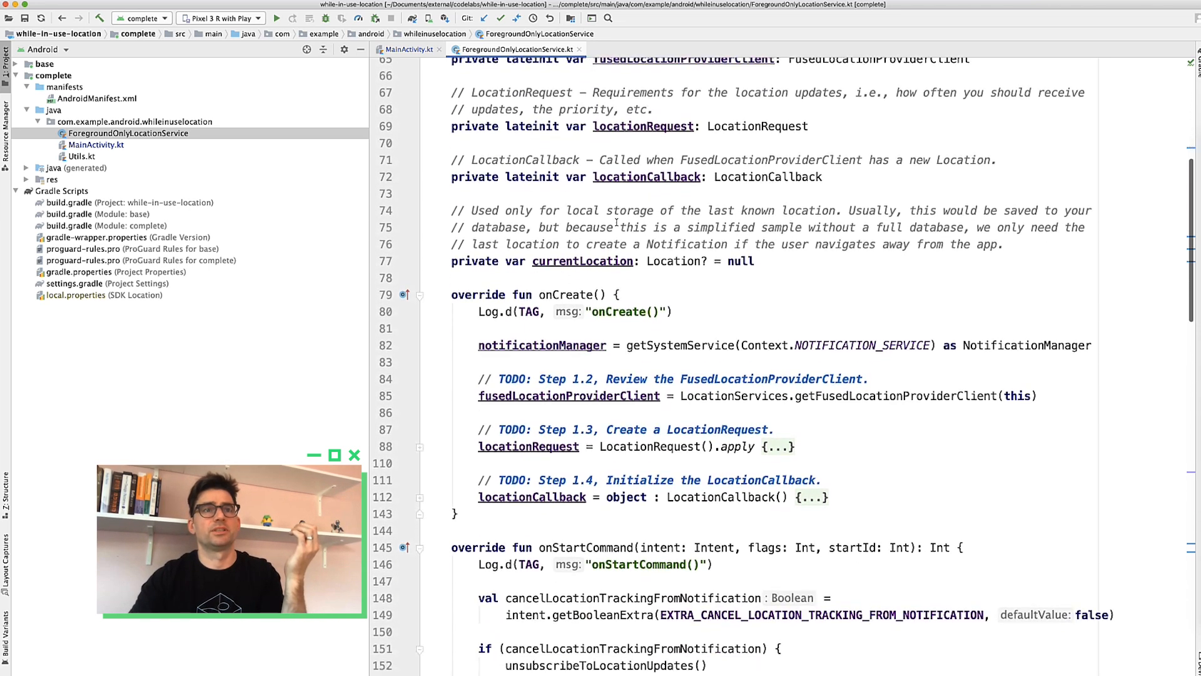
scroll(down, 3)
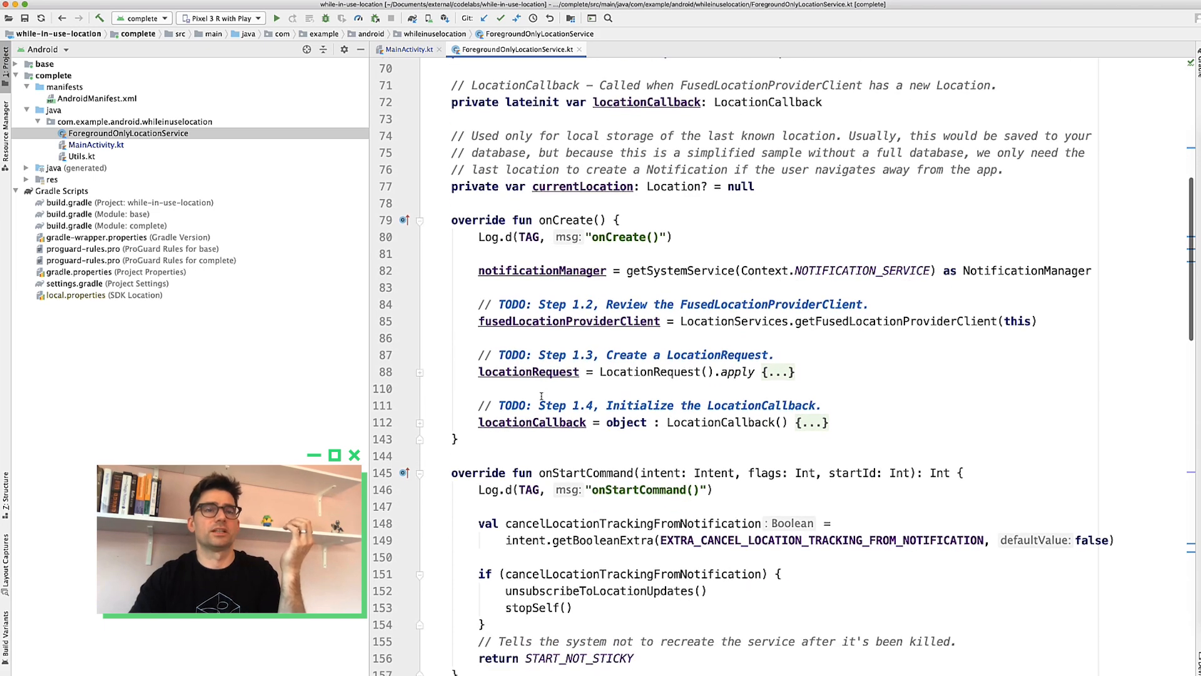
scroll(down, 3)
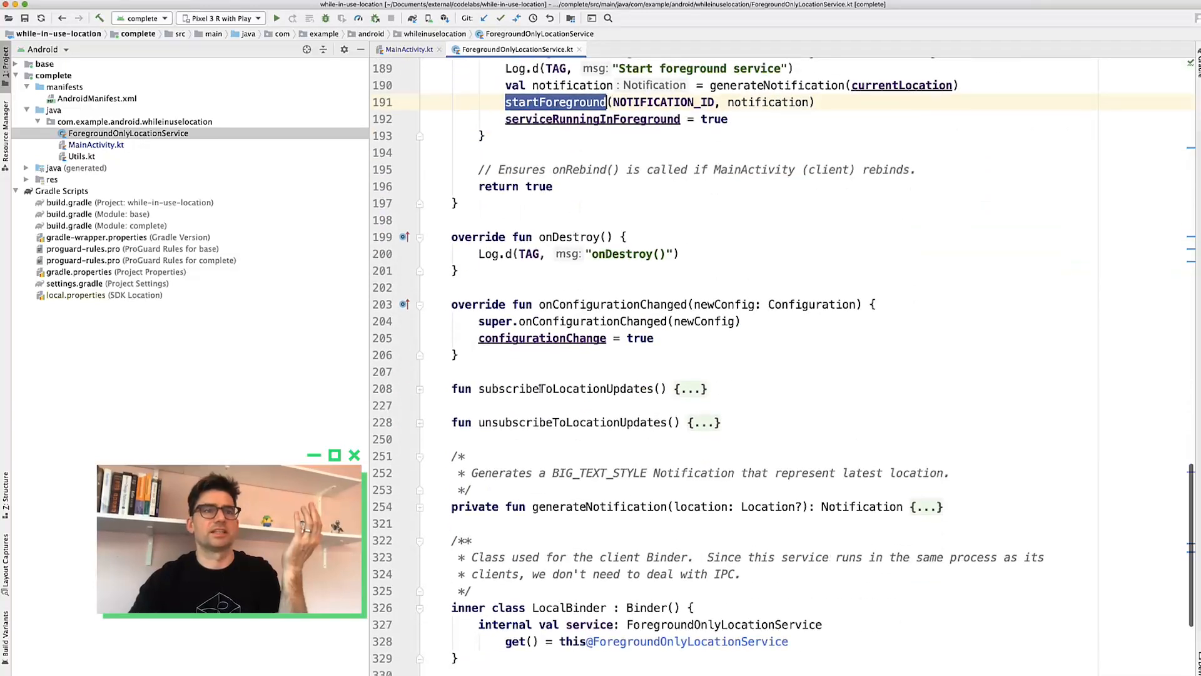
double_click(565, 389)
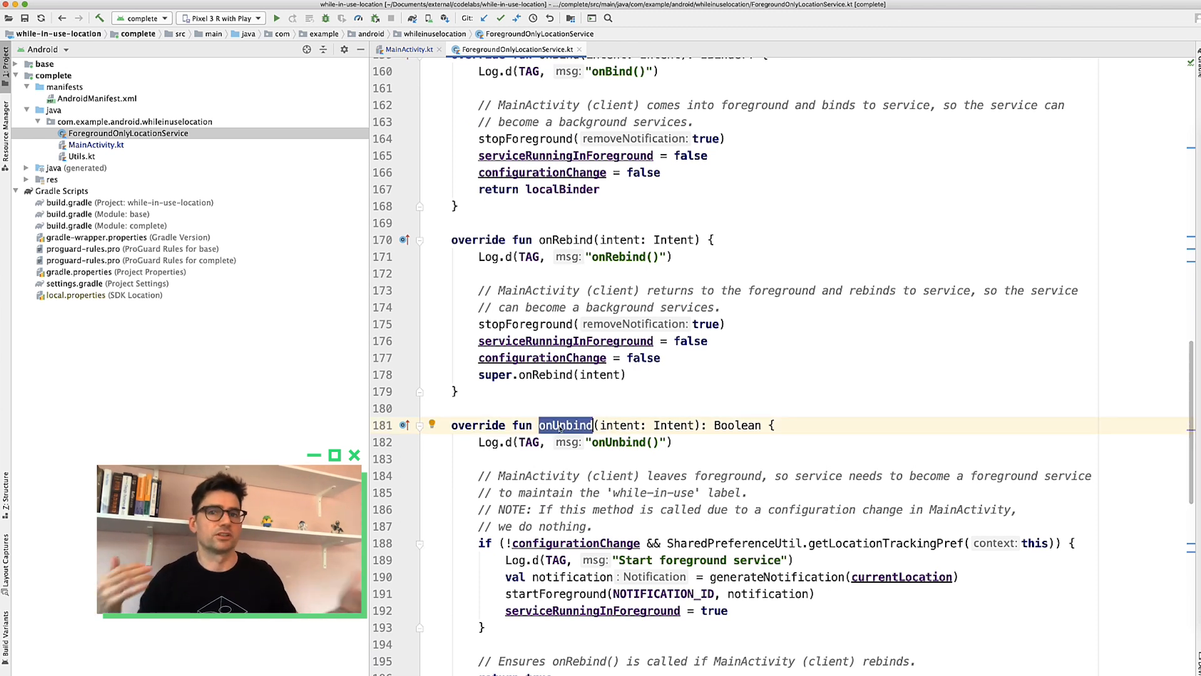
scroll(down, 3)
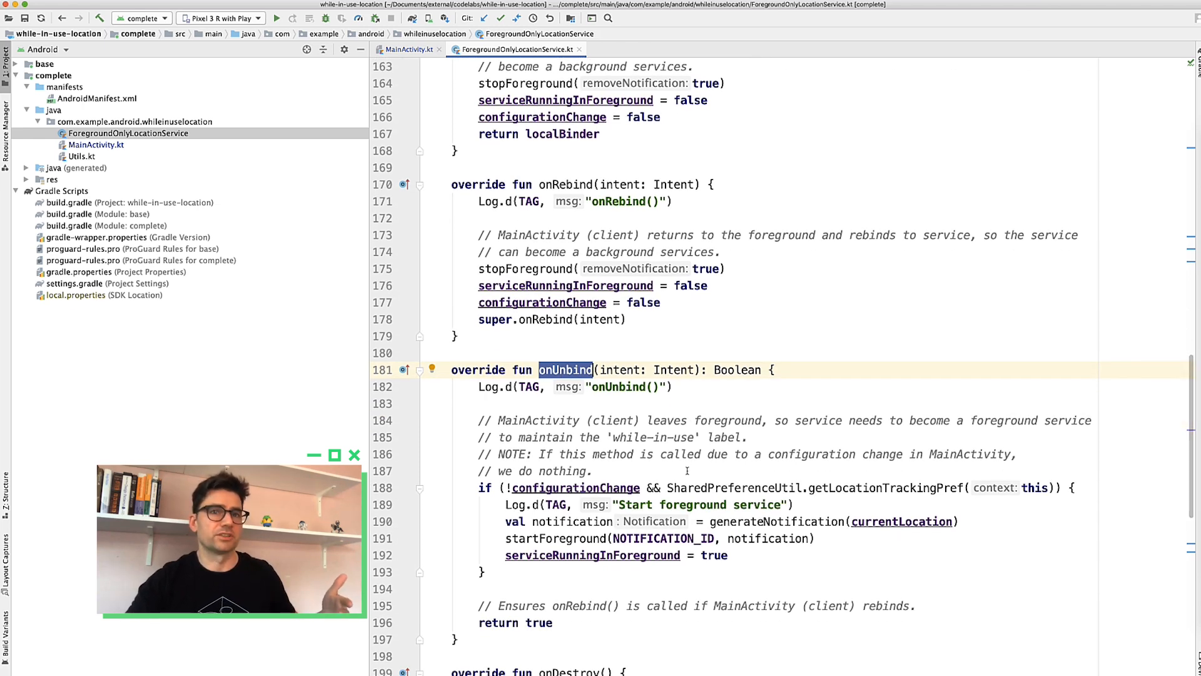
scroll(down, 3)
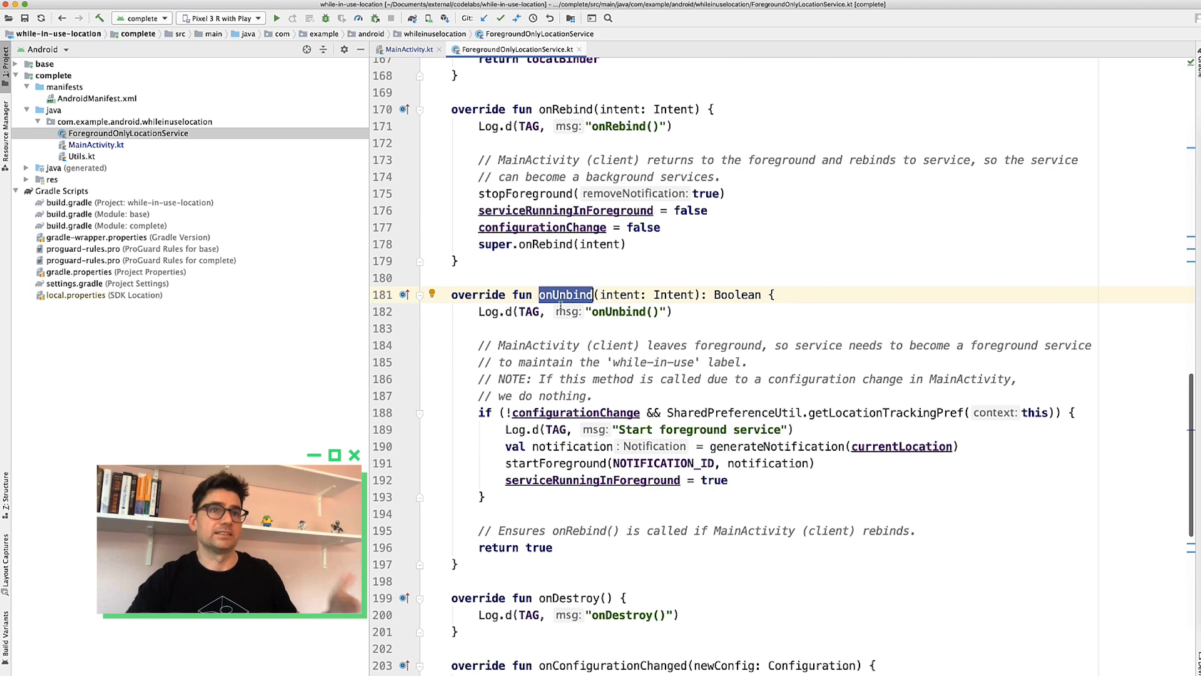
scroll(down, 3)
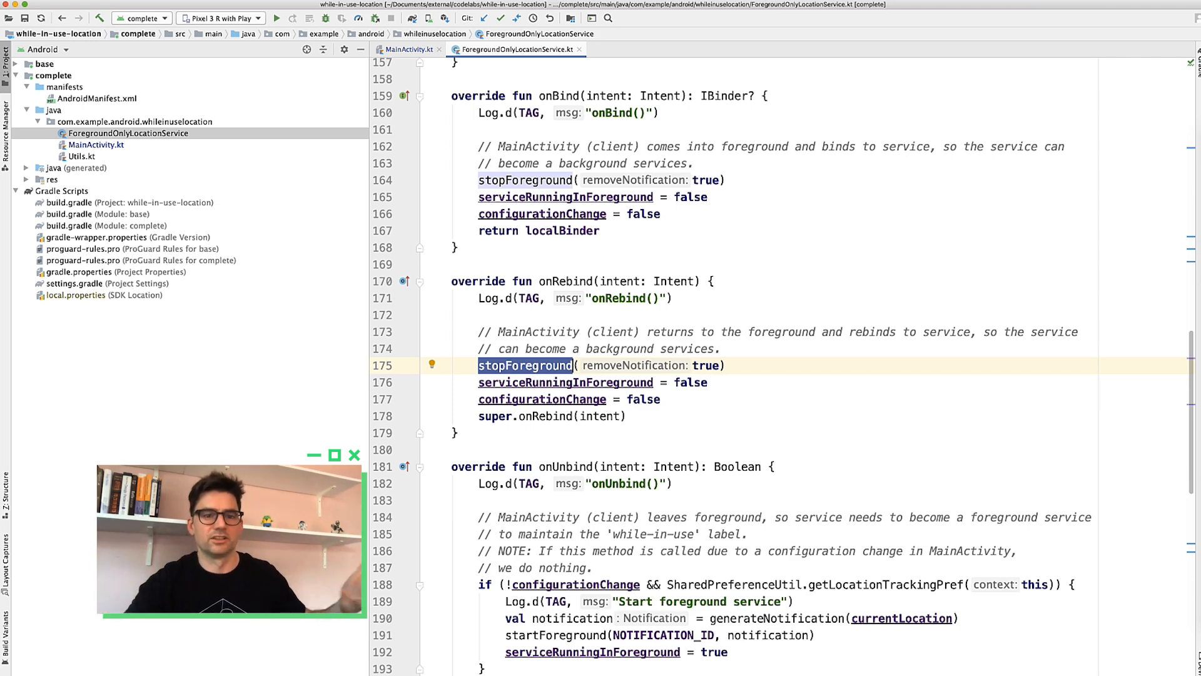
scroll(down, 3)
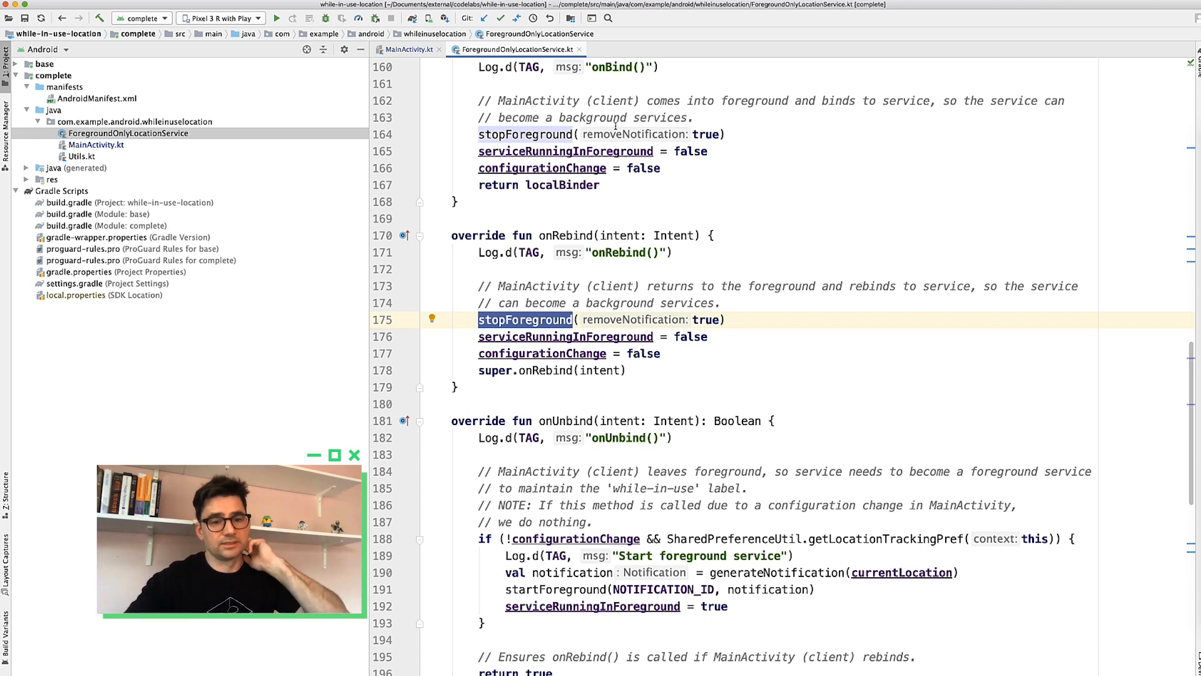
- Open AndroidManifest.xml and scroll to the <service> element with location foreground type
click(89, 98)
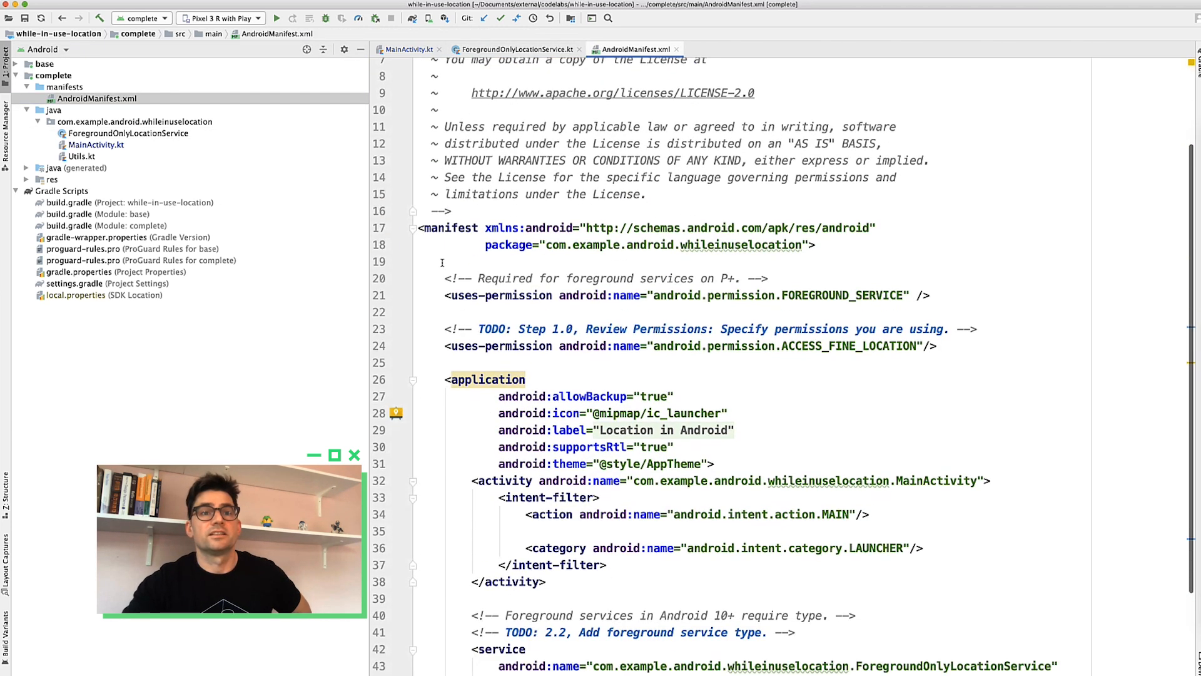
scroll(down, 3)
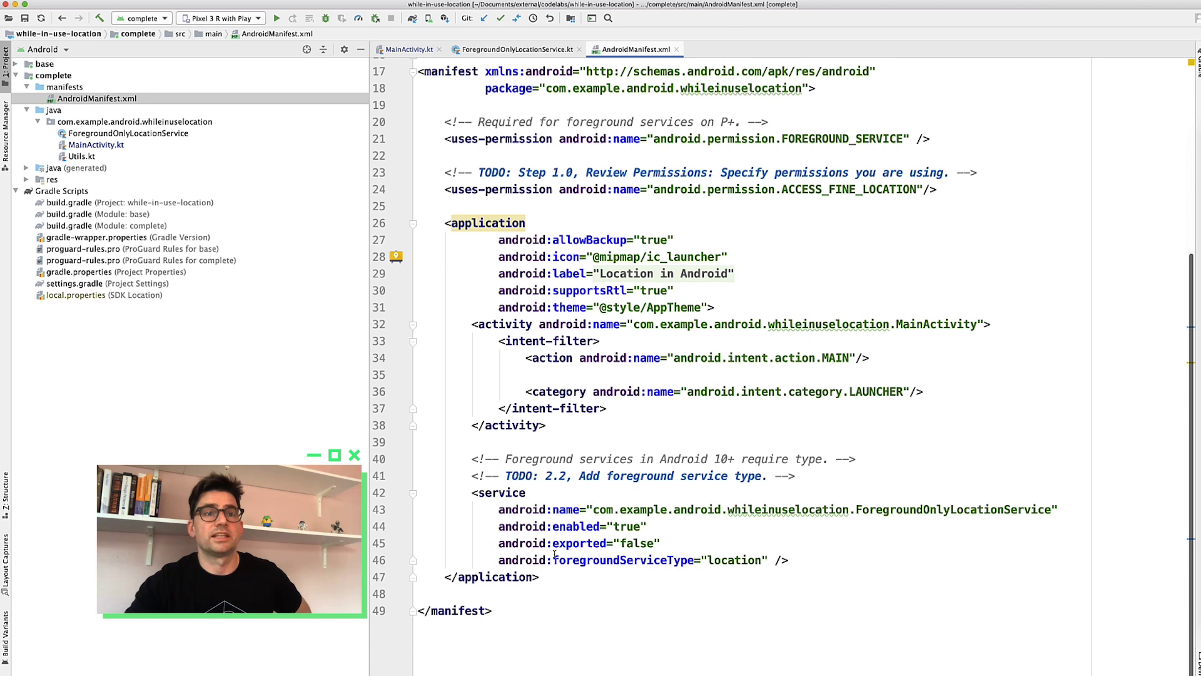